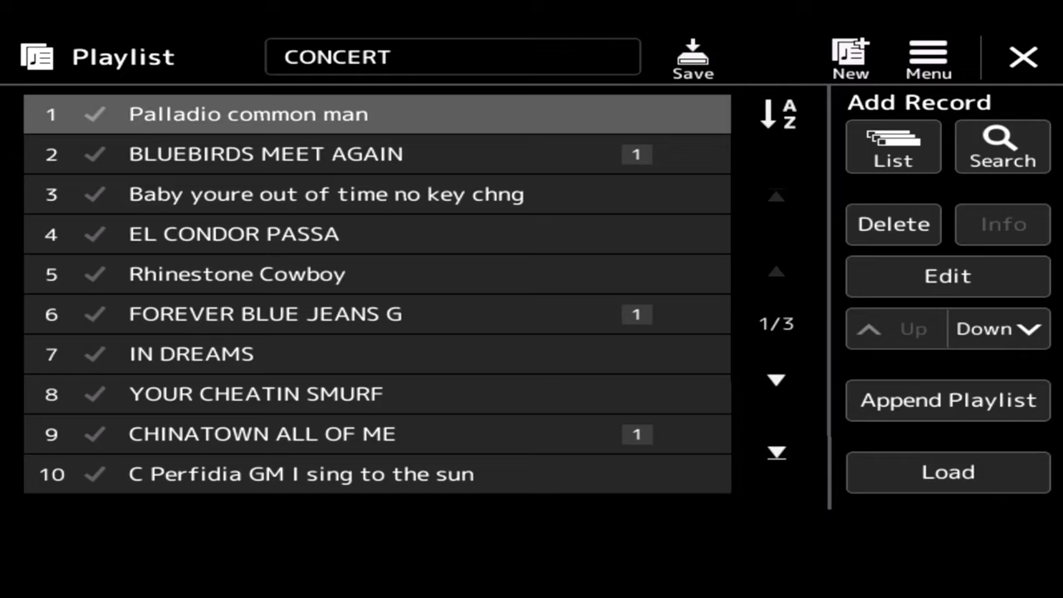
Step: Create a new empty playlist, confirming the warning with Continue
click(849, 57)
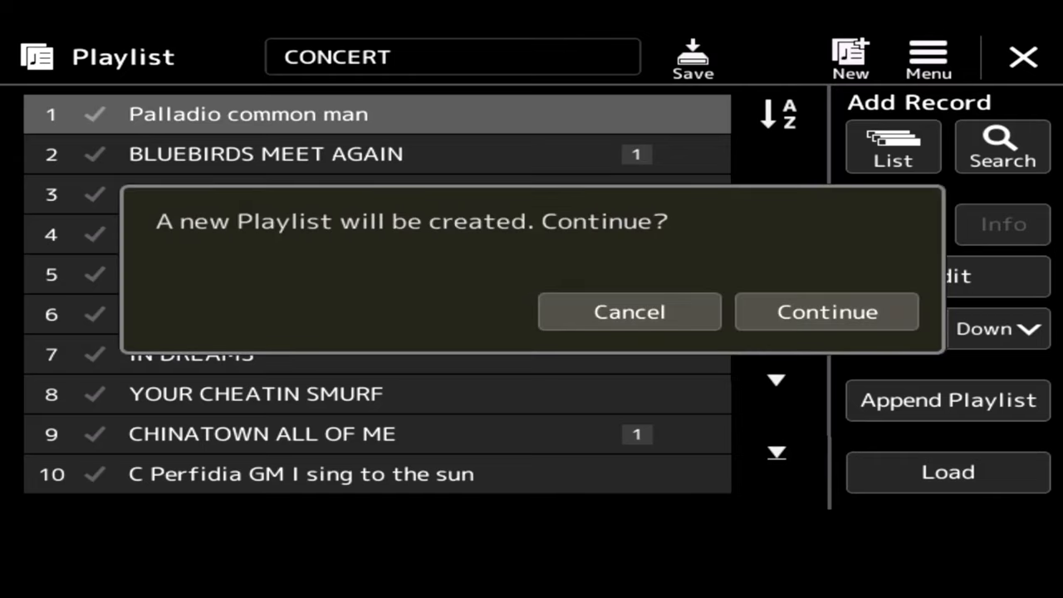
click(828, 312)
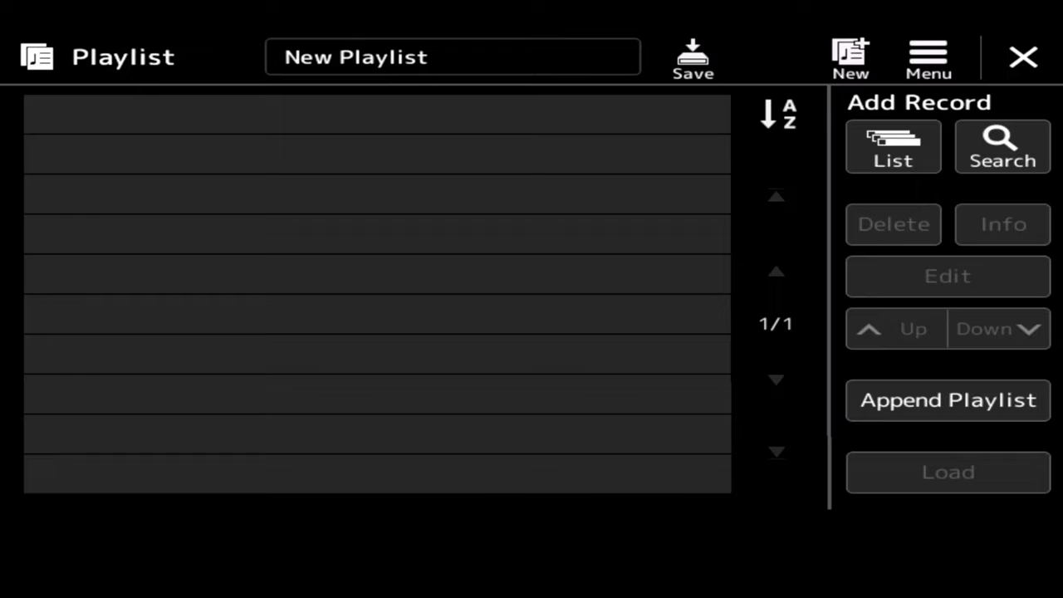
Step: Add Shepherd morning cornwall, Never ending story and Should have known better from the USB1 banks
click(893, 147)
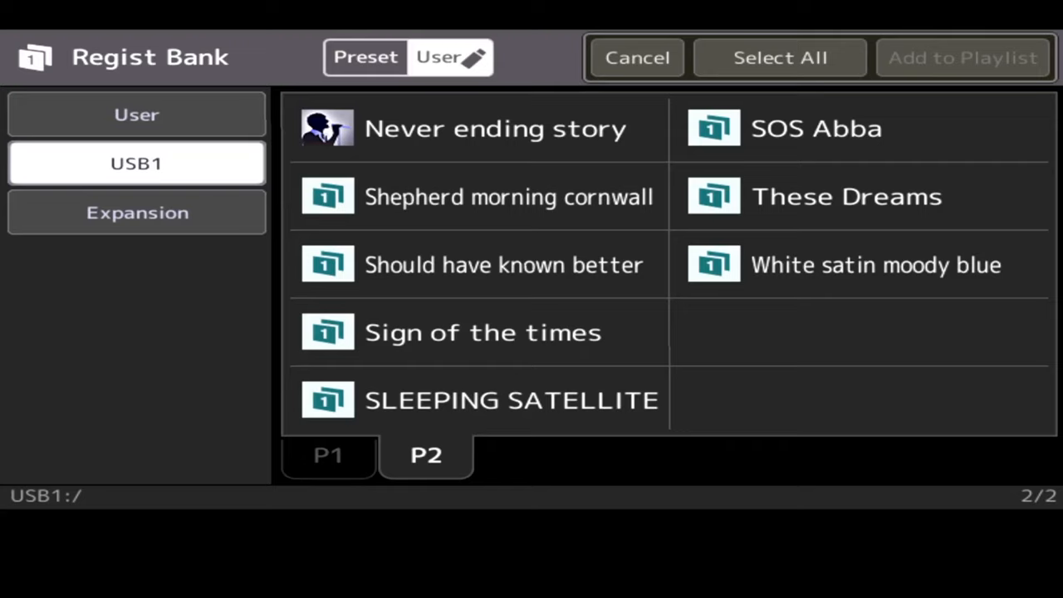
click(495, 128)
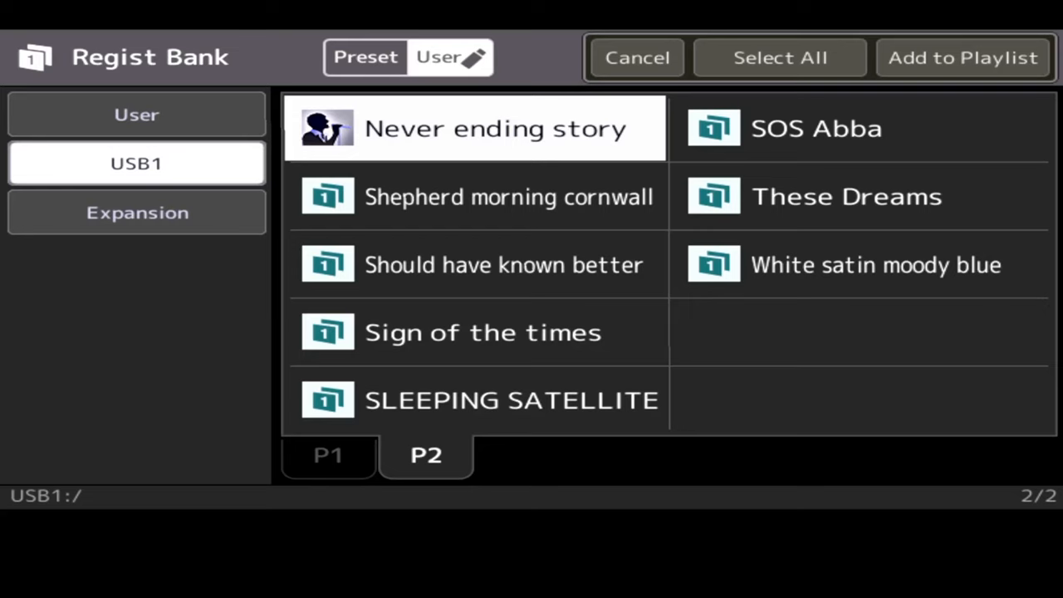
click(964, 56)
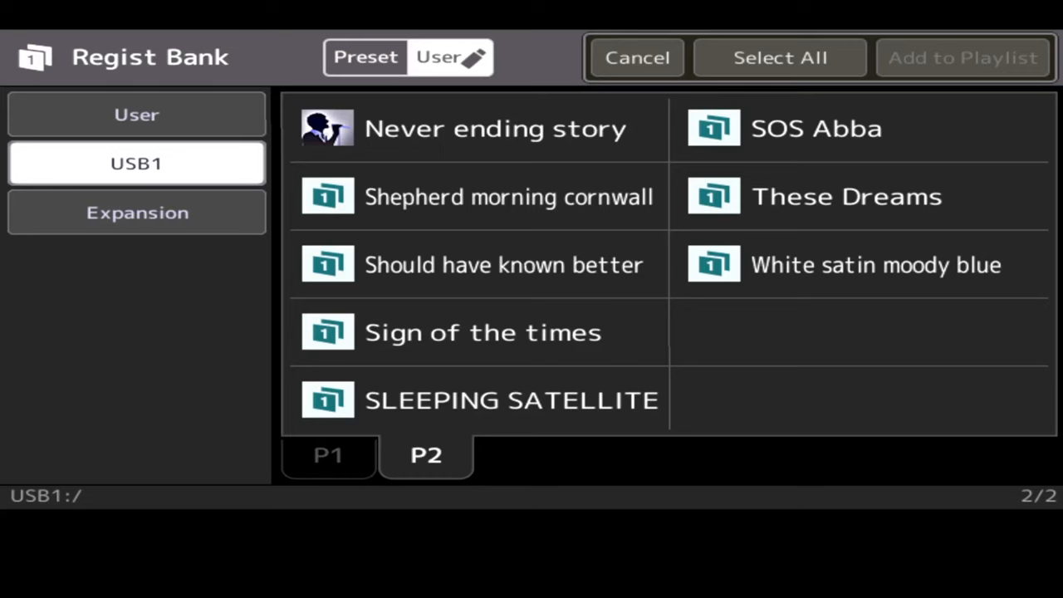
click(508, 196)
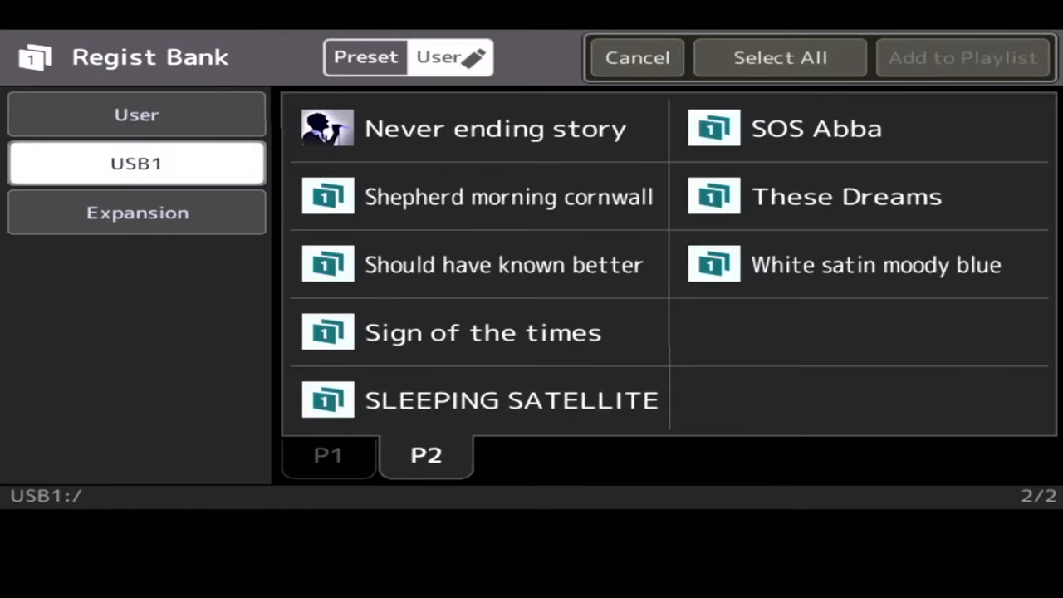
click(479, 264)
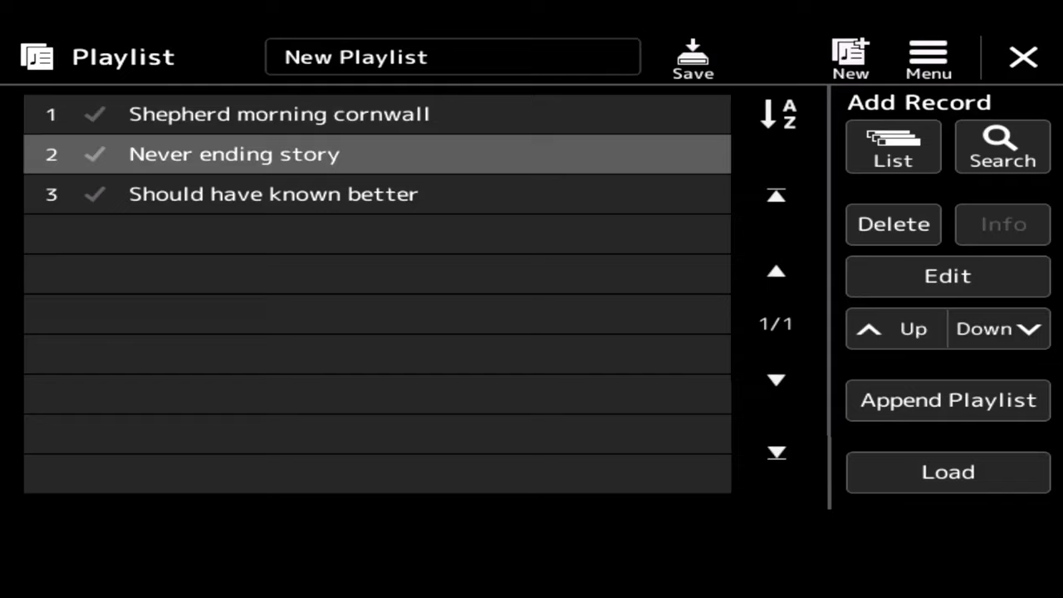
Step: Move Never ending story to the bottom of the playlist and reopen the registration bank list
click(983, 328)
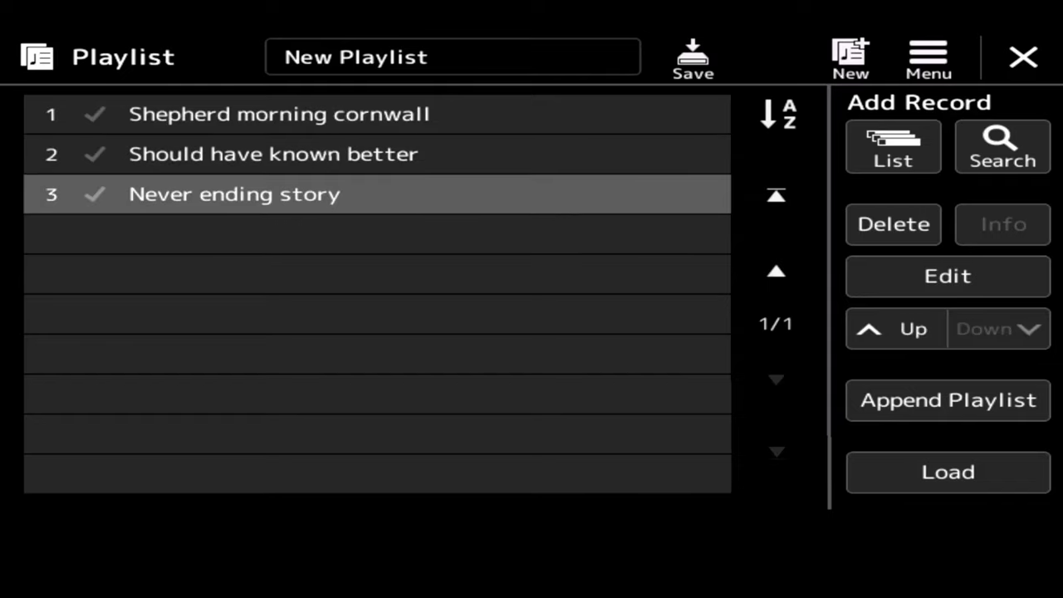
click(895, 329)
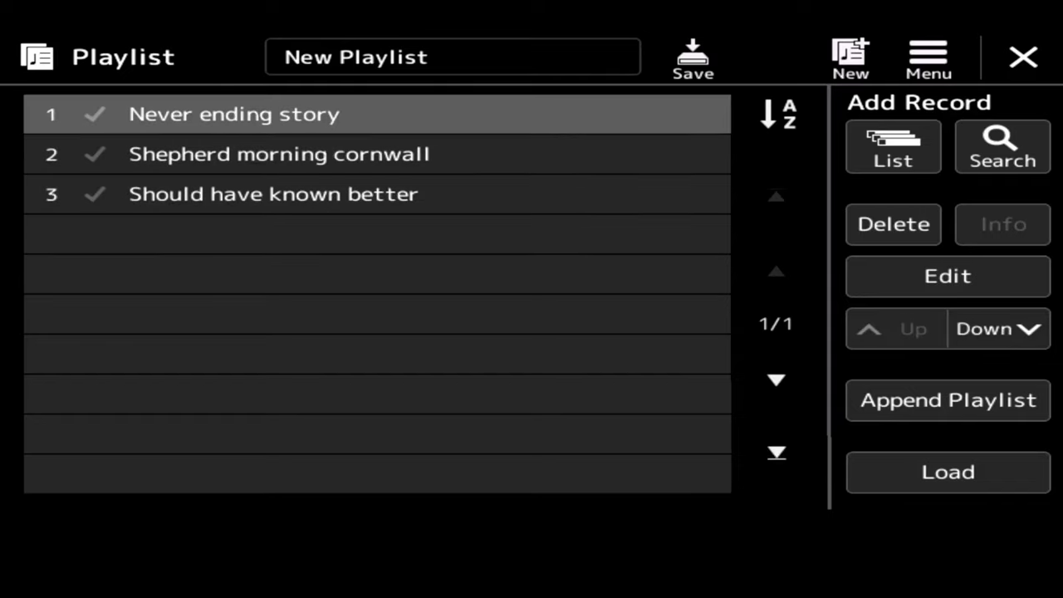
click(997, 329)
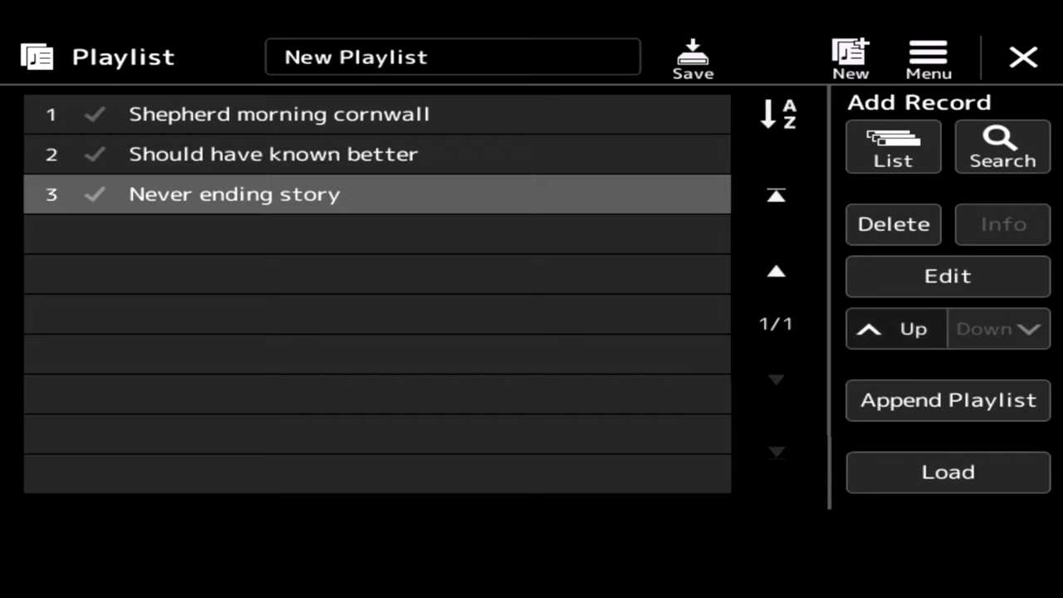
click(895, 329)
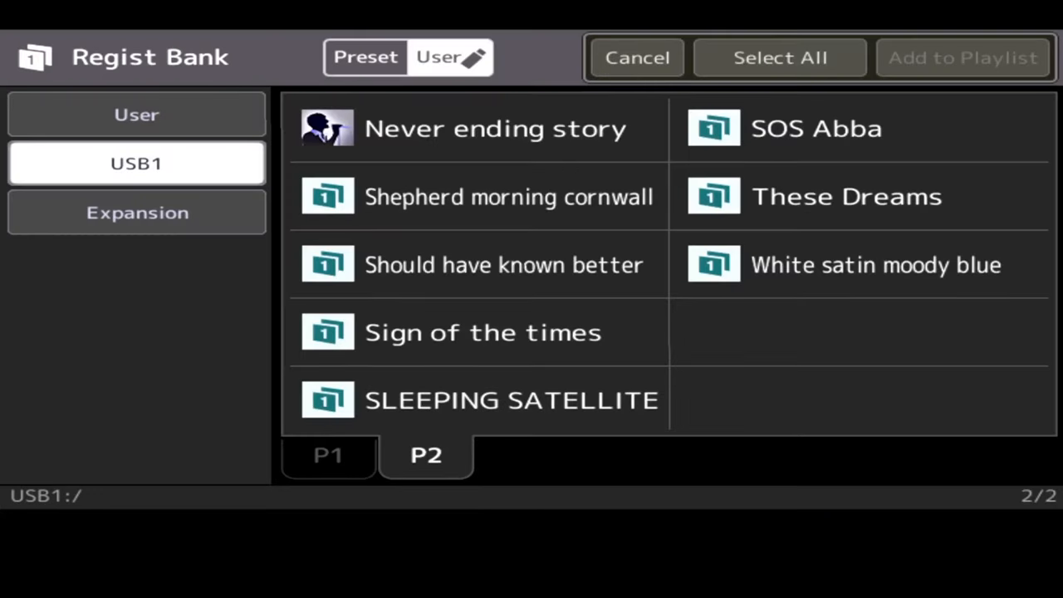
Step: Add Caberet from the User drive banks as the fourth playlist song
click(136, 113)
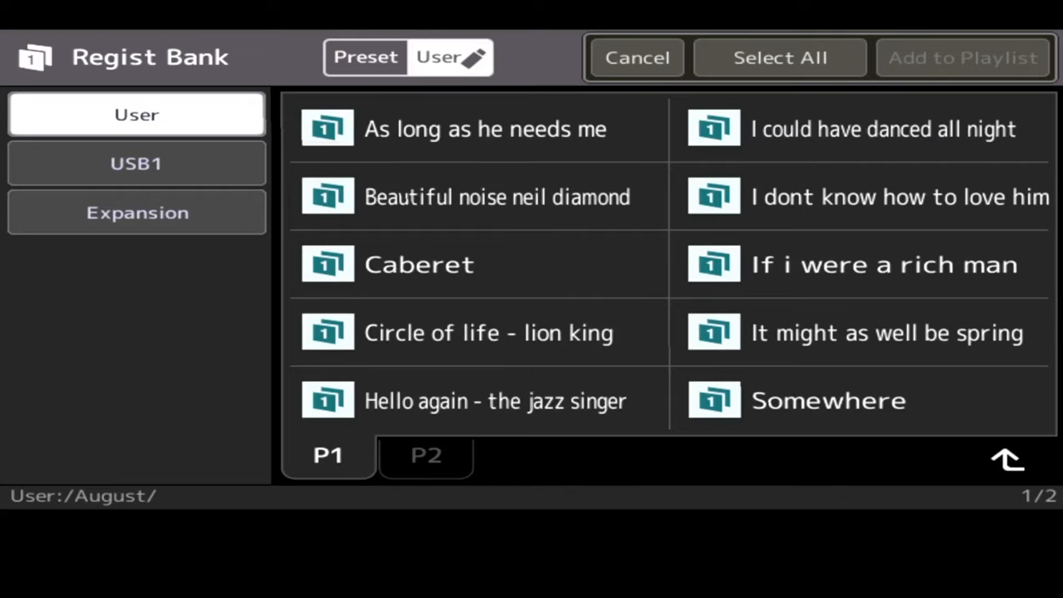
click(419, 264)
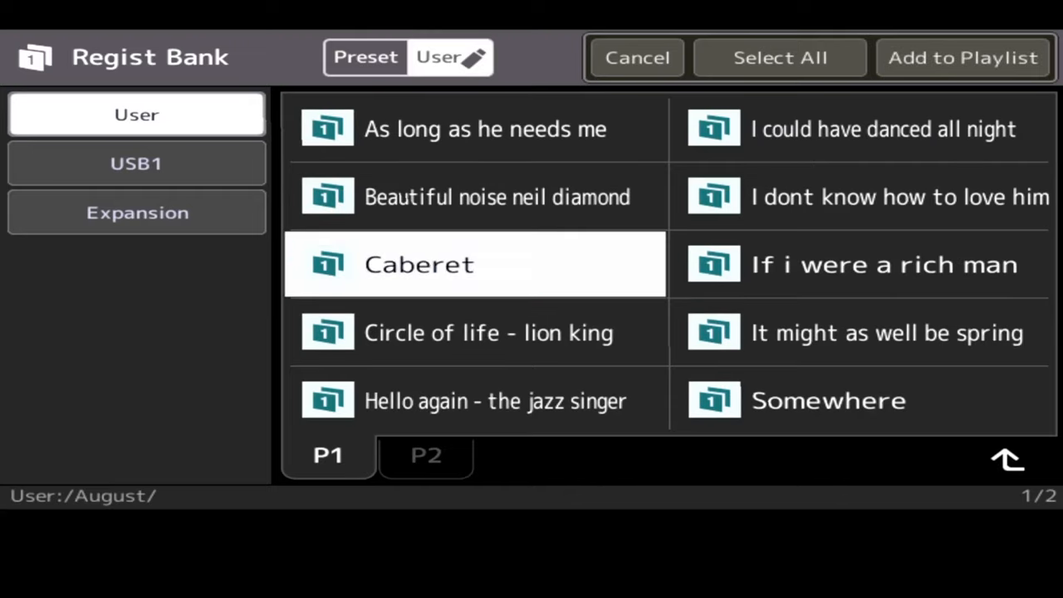
click(964, 56)
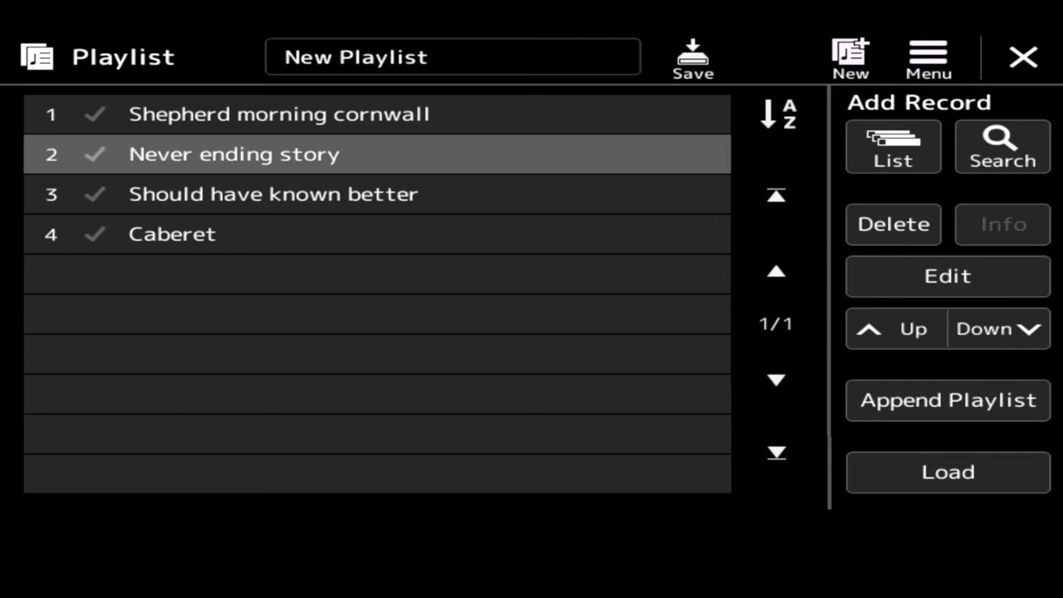
Step: Save the playlist to the User drive under the name MUSIC BOOK 1
click(693, 57)
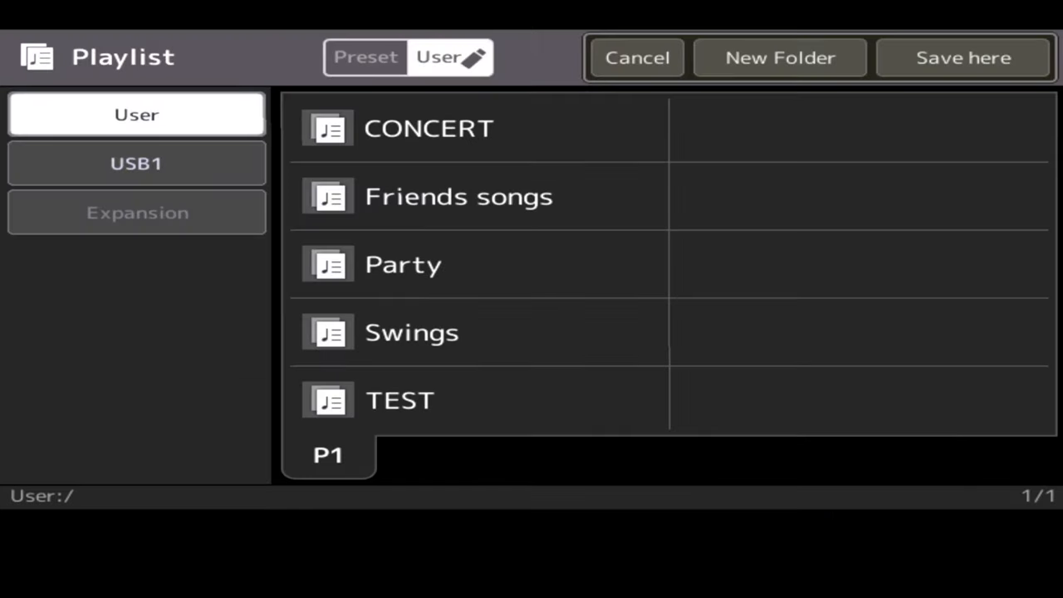
click(778, 57)
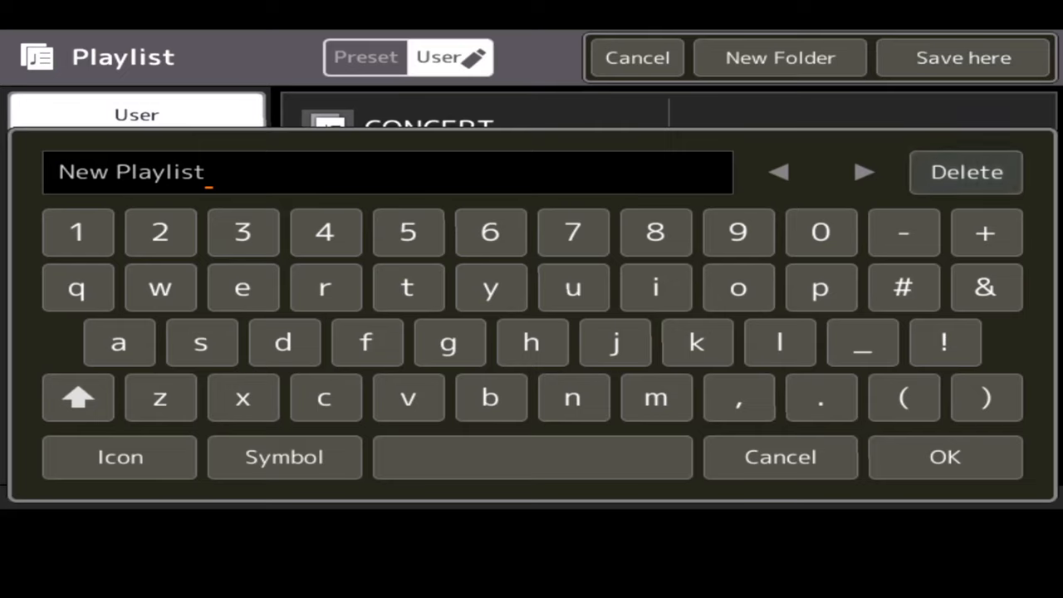
click(965, 171)
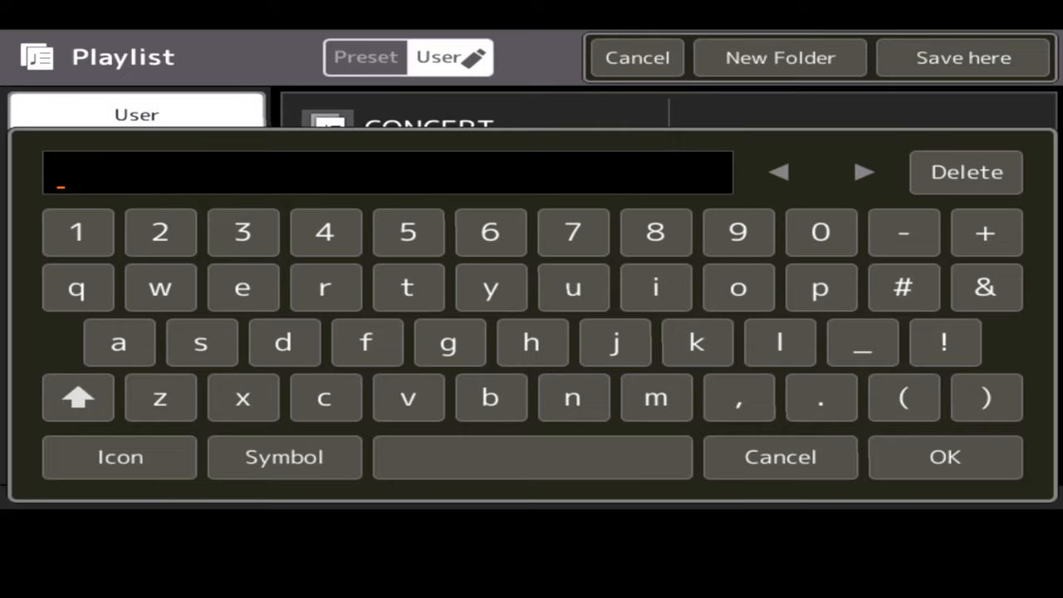
click(76, 397)
text(MUSIC B)
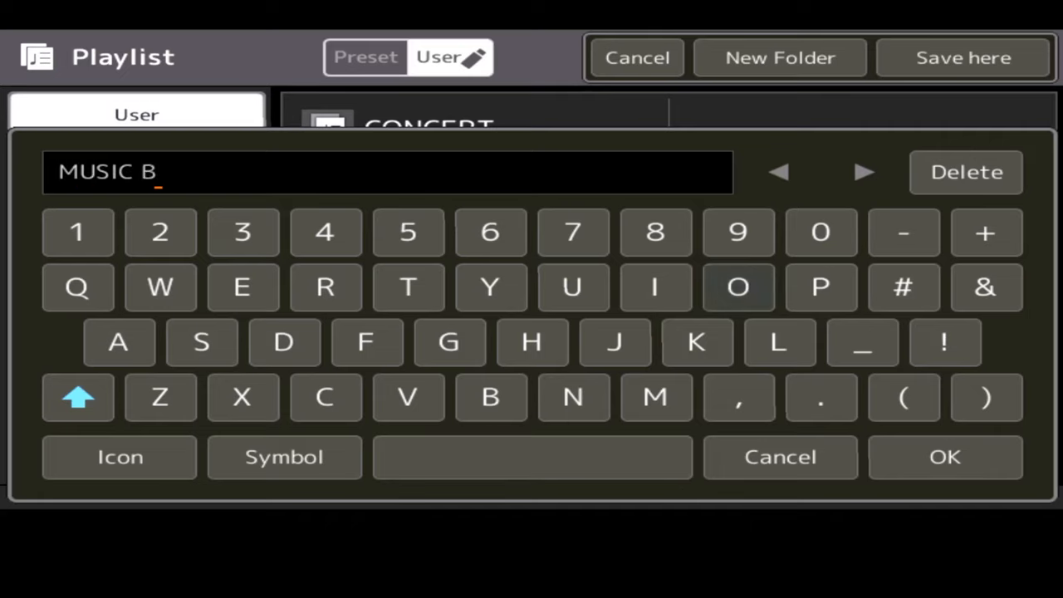
text(OOK)
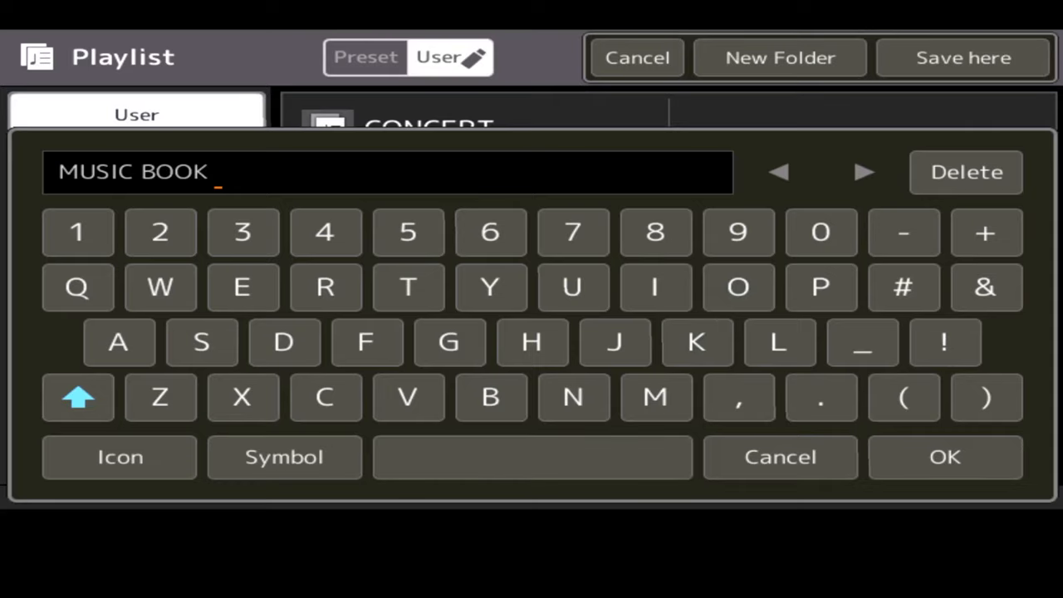
click(76, 232)
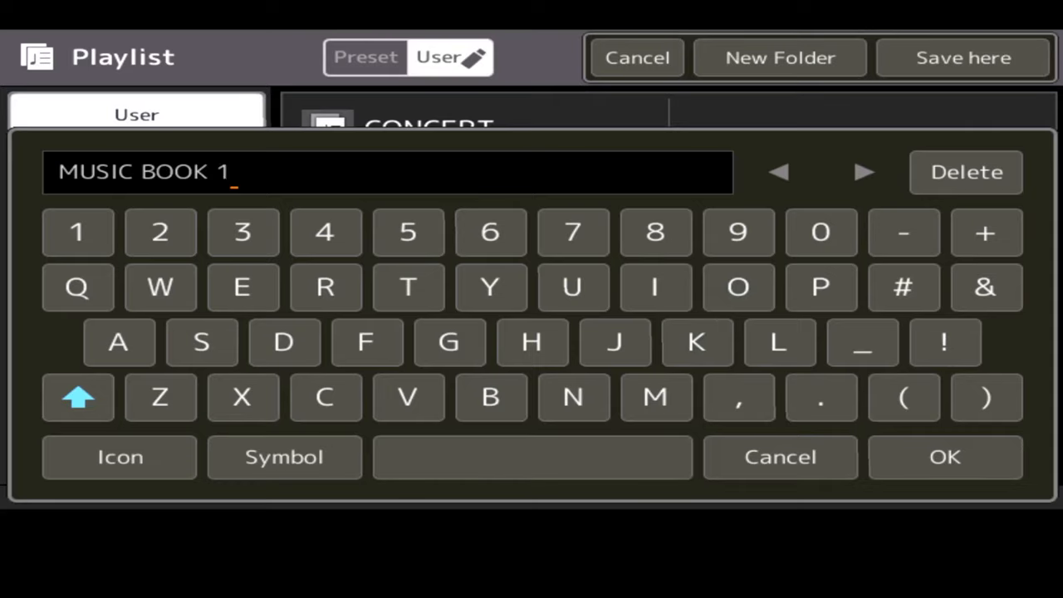
click(945, 457)
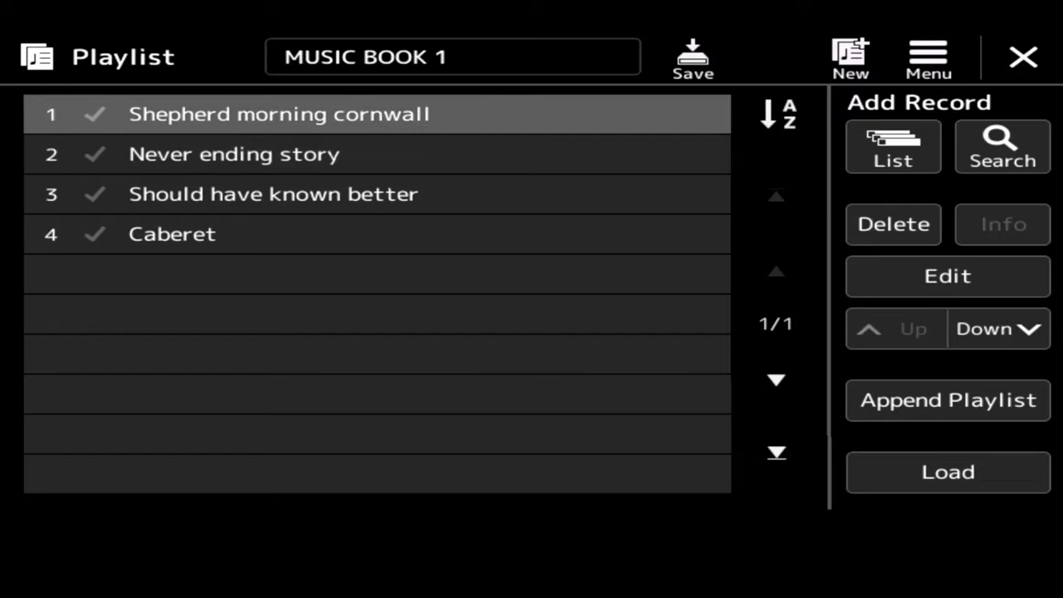
Step: Open Playlist Record Edit for Shepherd morning cornwall and view its registration bank information
click(947, 276)
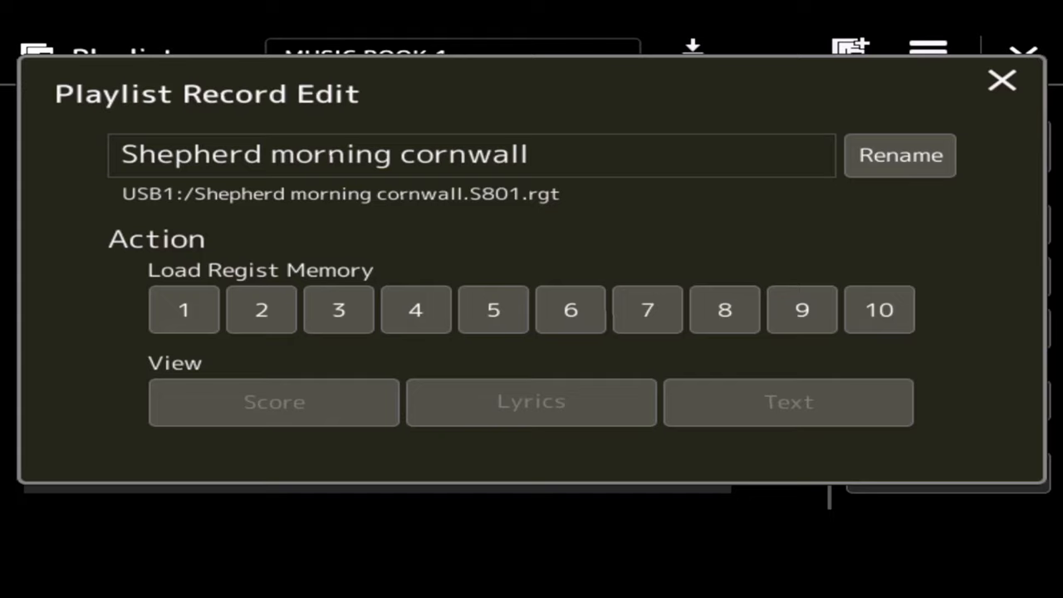
click(879, 309)
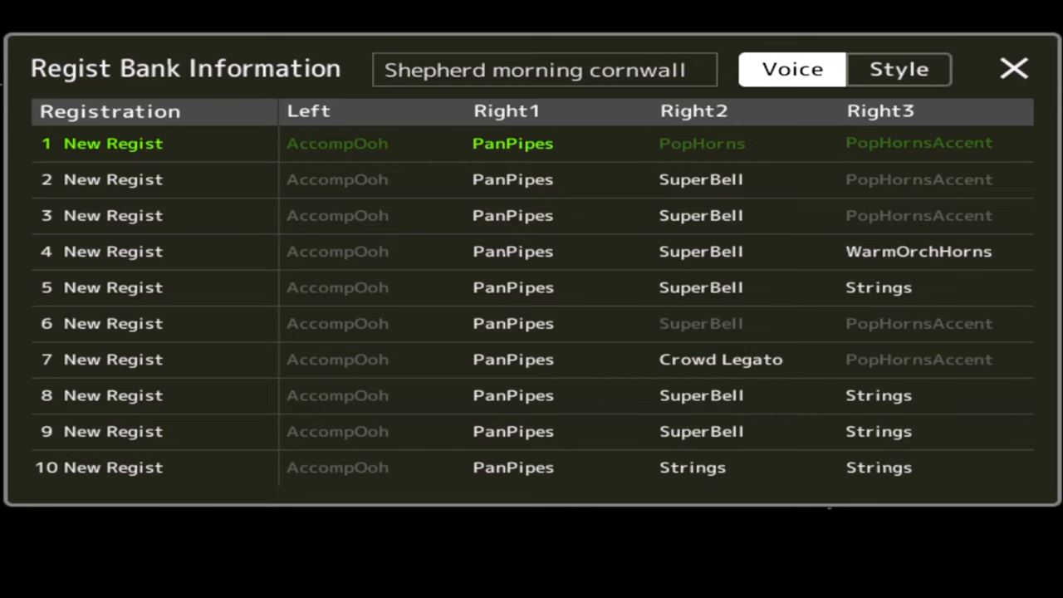
Step: Select registration 2 in the Regist Bank Information window and close it
click(897, 70)
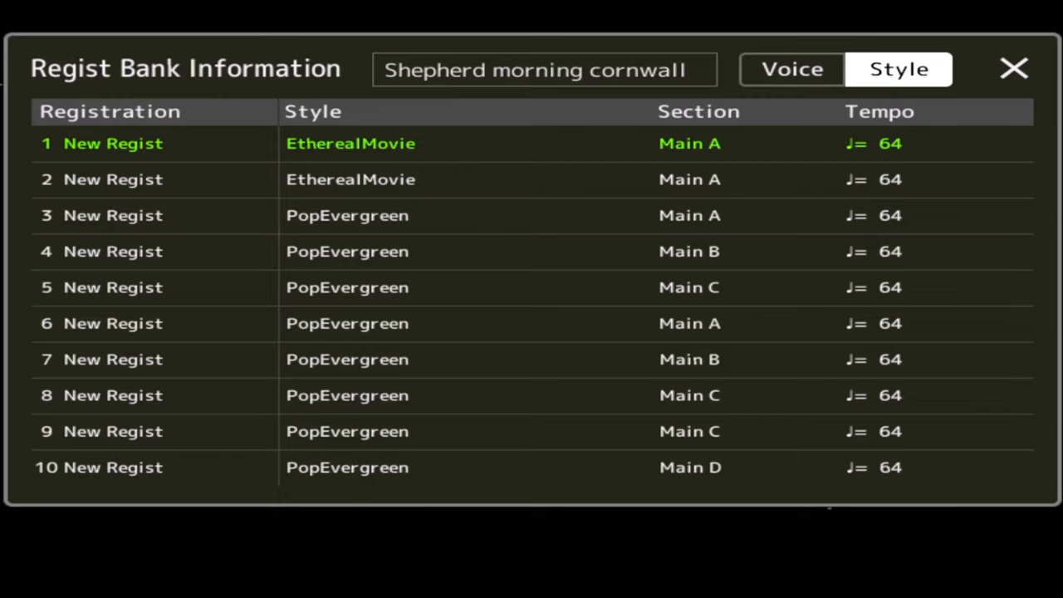
click(113, 180)
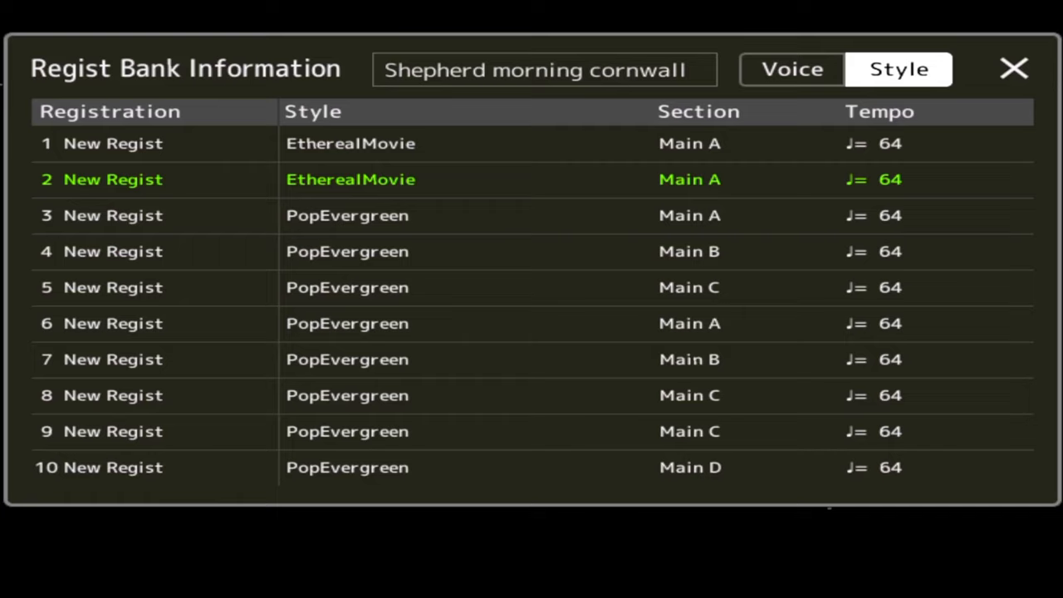
click(113, 216)
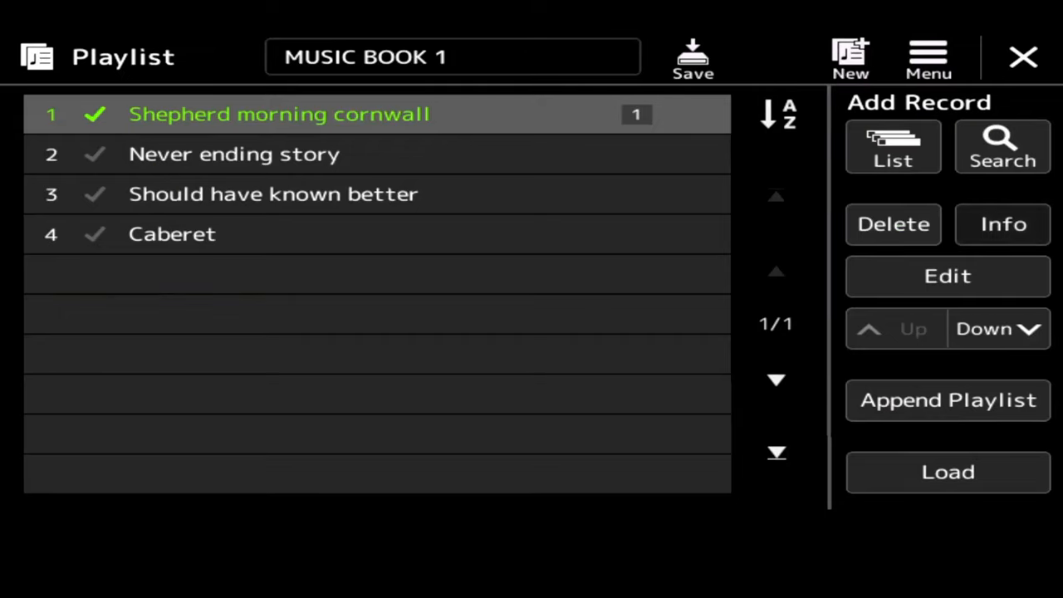
Step: Open the Regist Bank file selector via Add Record > List on MUSIC BOOK 1
click(1004, 225)
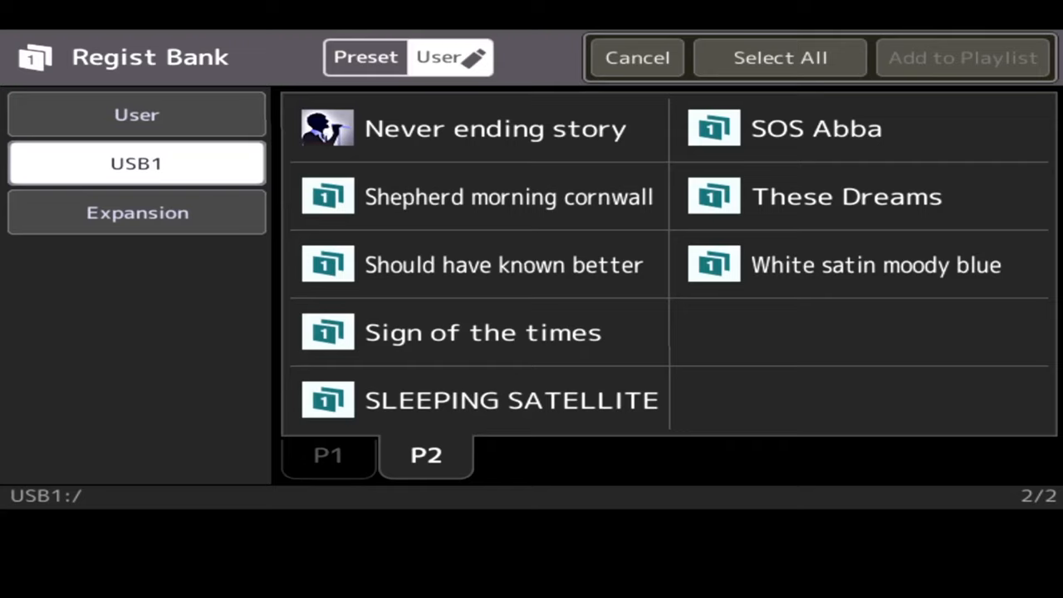
Step: Add I will wait for you from the User Genos Club September folder to the playlist
click(137, 113)
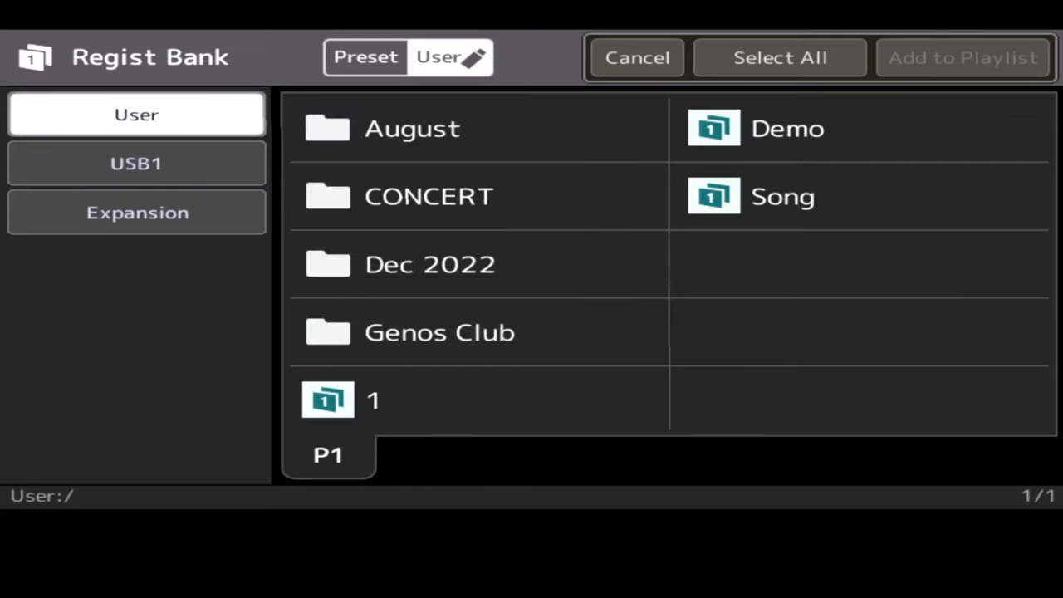
double_click(438, 332)
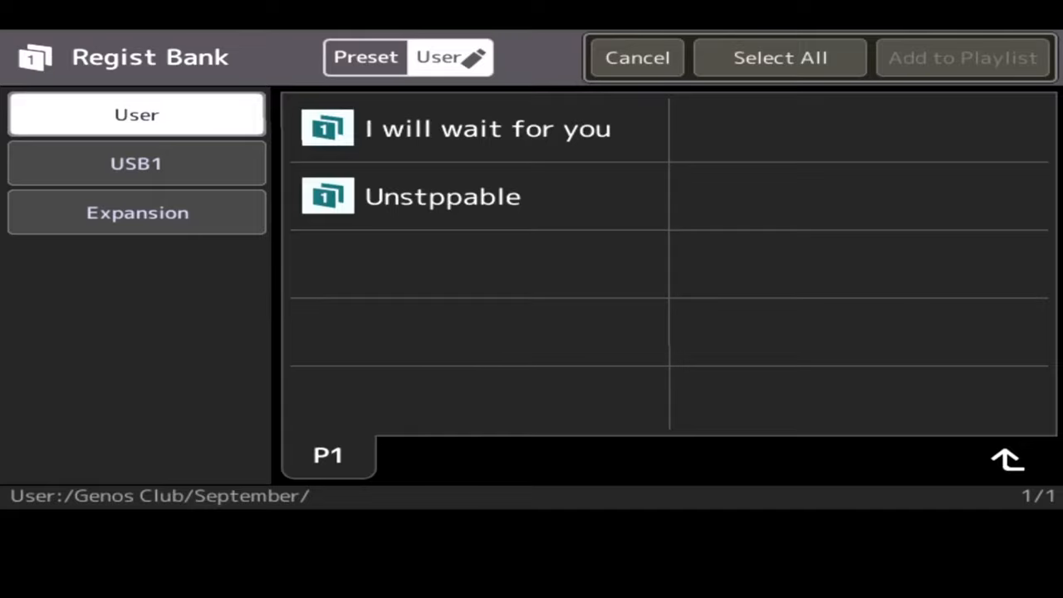
click(474, 128)
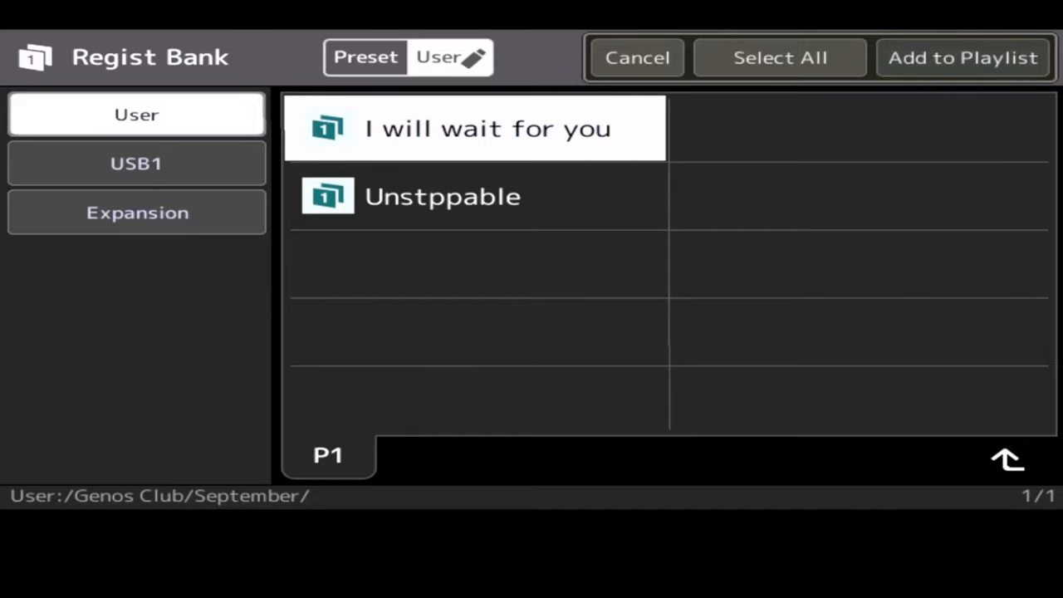
click(963, 57)
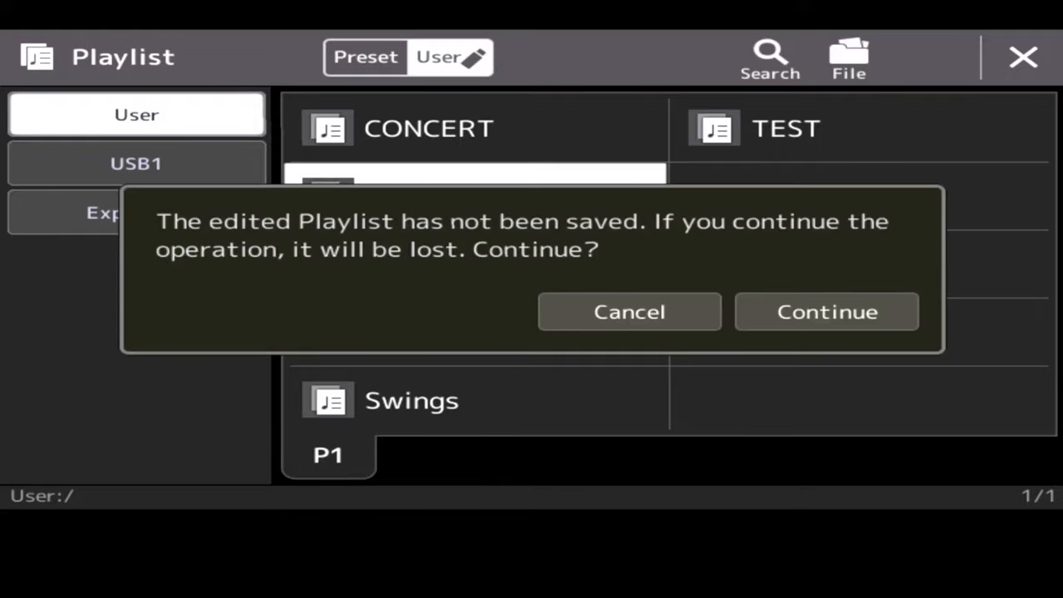
Step: Discard the unsaved changes and open the Friends songs playlist
click(826, 312)
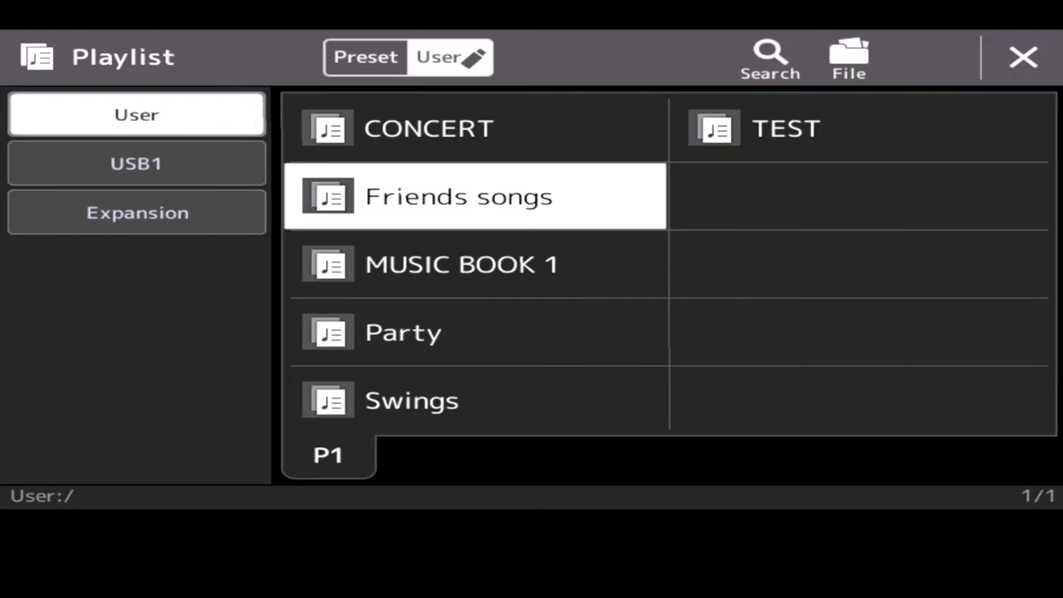
double_click(459, 196)
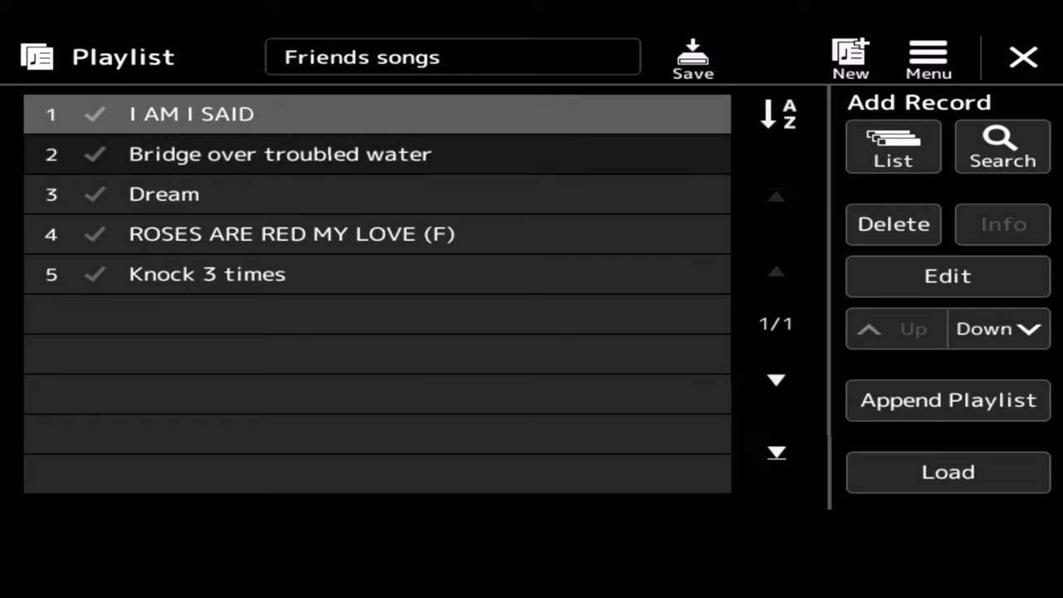
Step: Move Bridge over troubled water down twice, then decline appending records and reload Friends songs unchanged
click(279, 153)
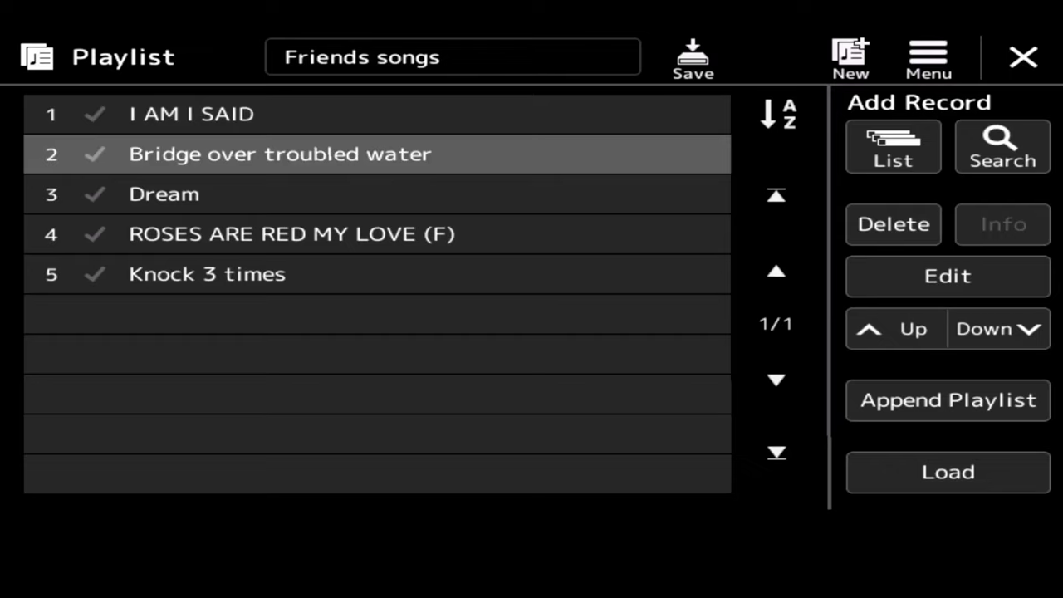
click(996, 329)
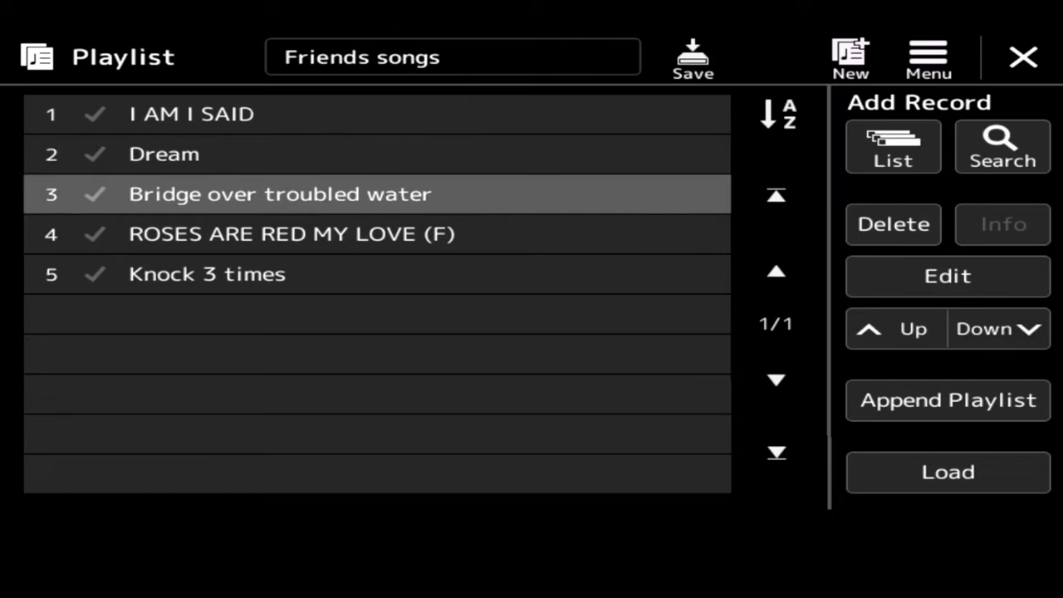
click(997, 329)
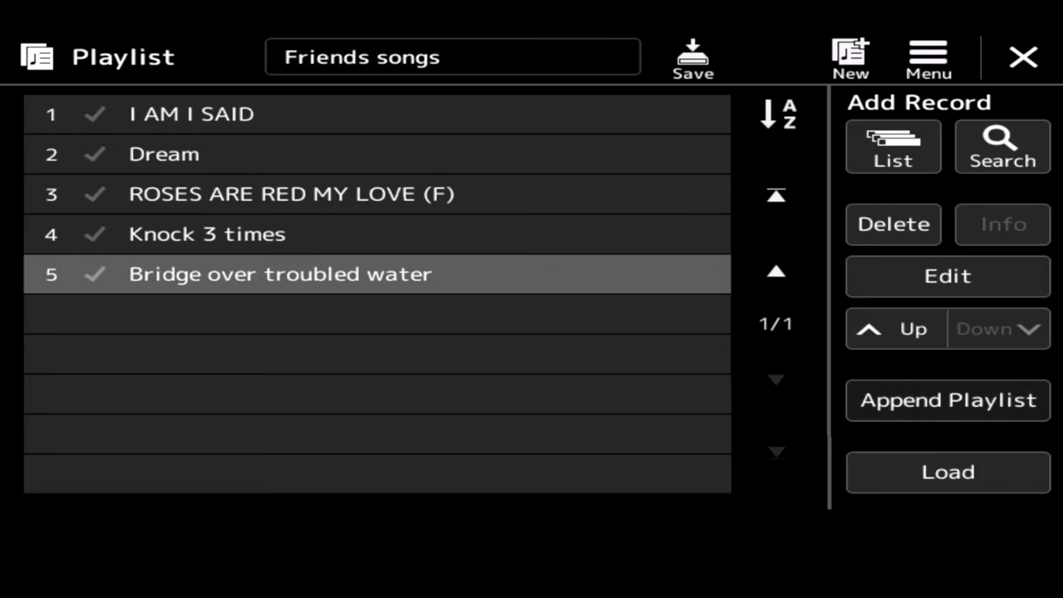
click(947, 472)
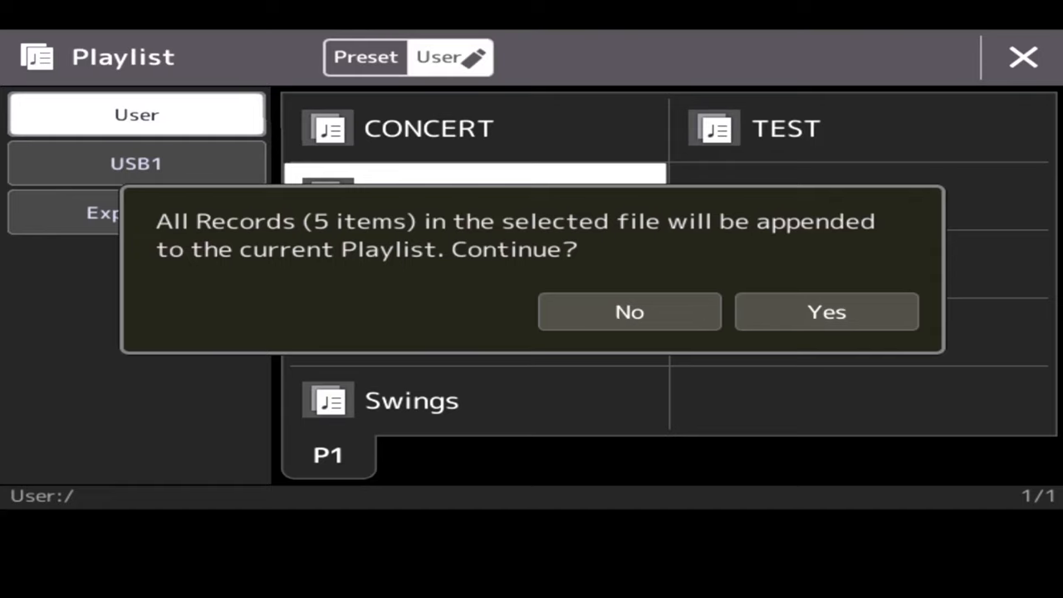
click(826, 313)
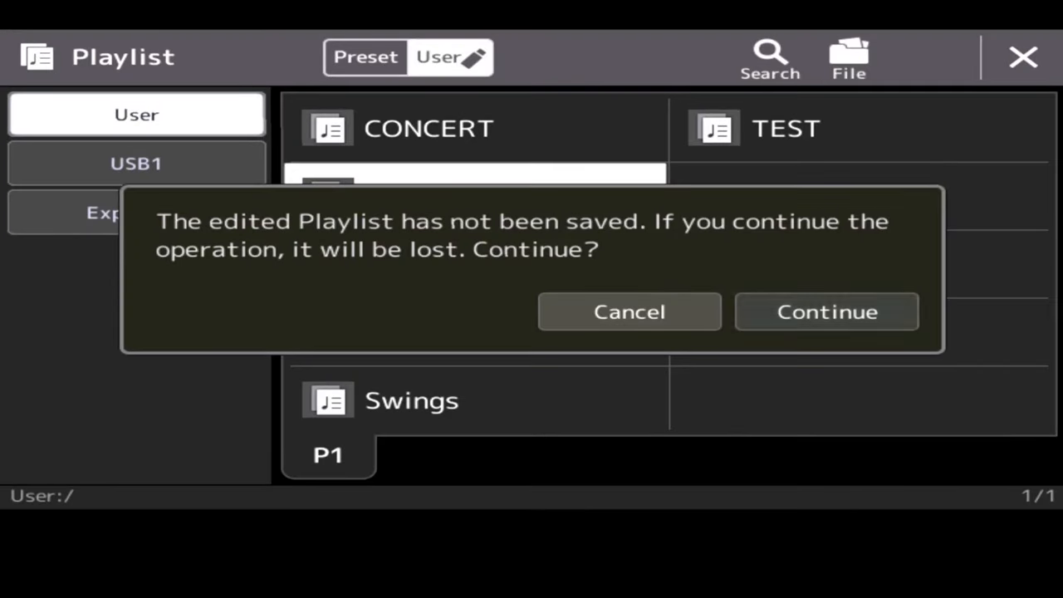
click(826, 312)
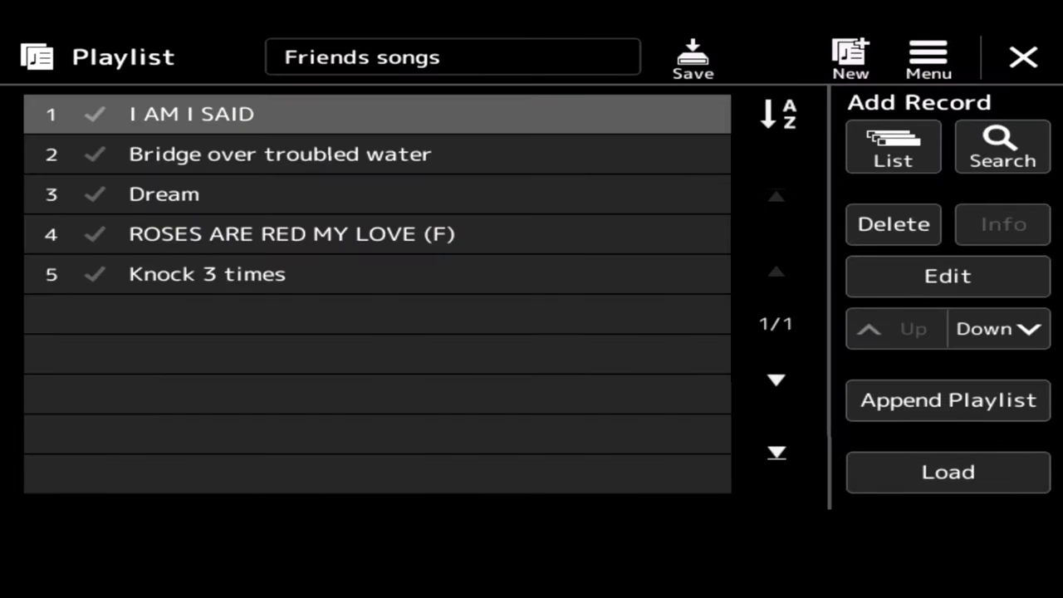
Step: Move Bridge over troubled water to the bottom of Friends songs and go back to the playlist files
click(163, 192)
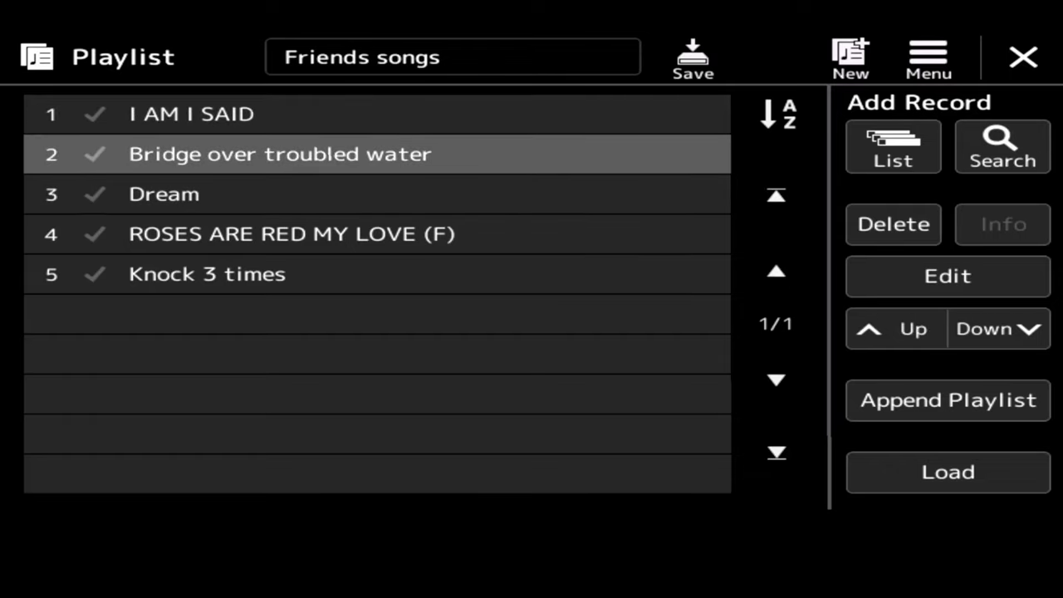
click(999, 329)
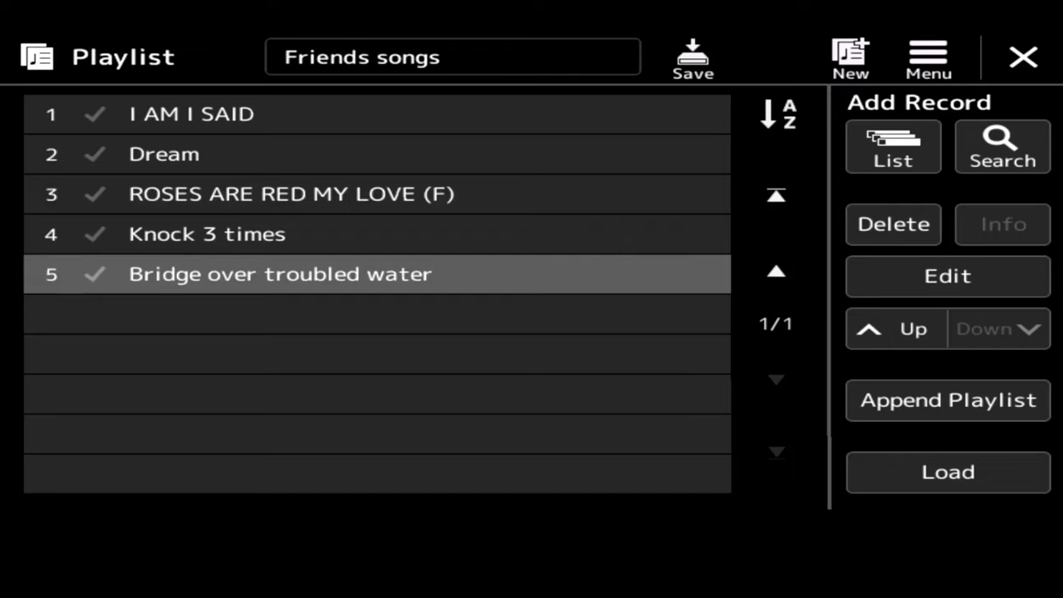
click(947, 472)
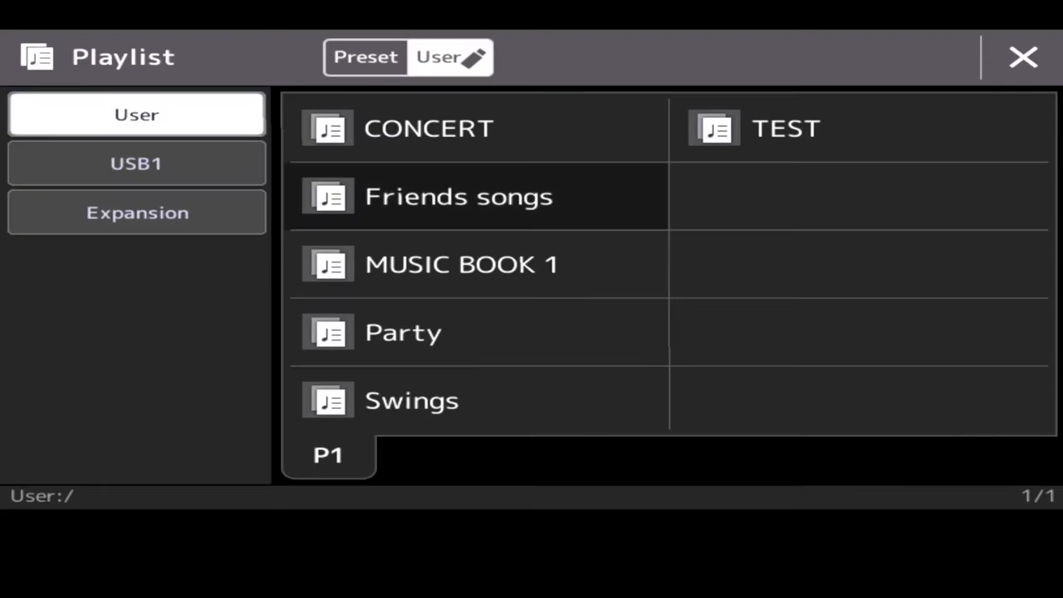
Step: Discard the unsaved Friends songs edits at the warning and select the CONCERT playlist
double_click(458, 196)
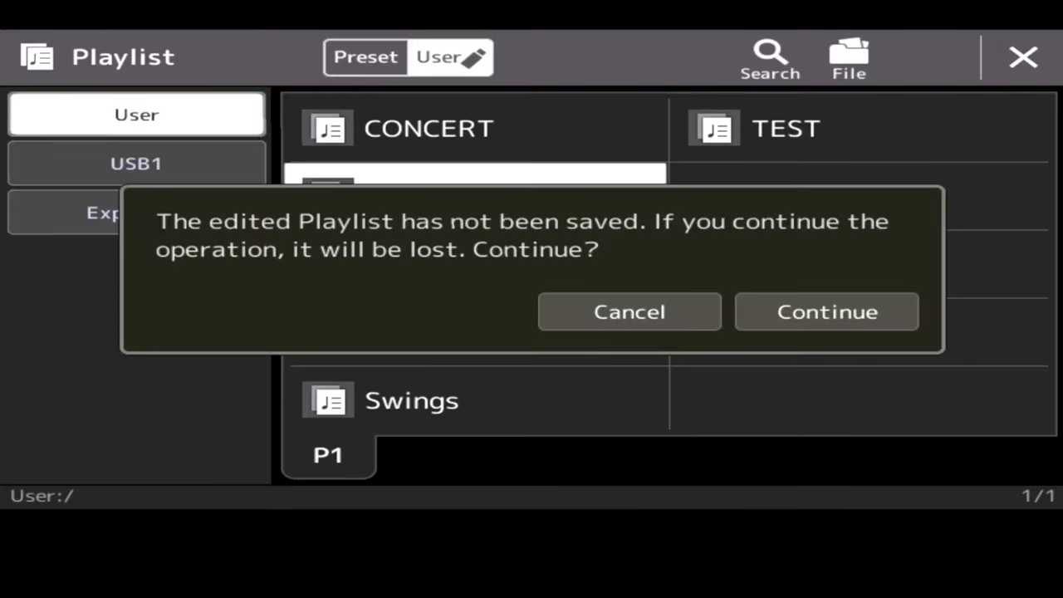
click(826, 313)
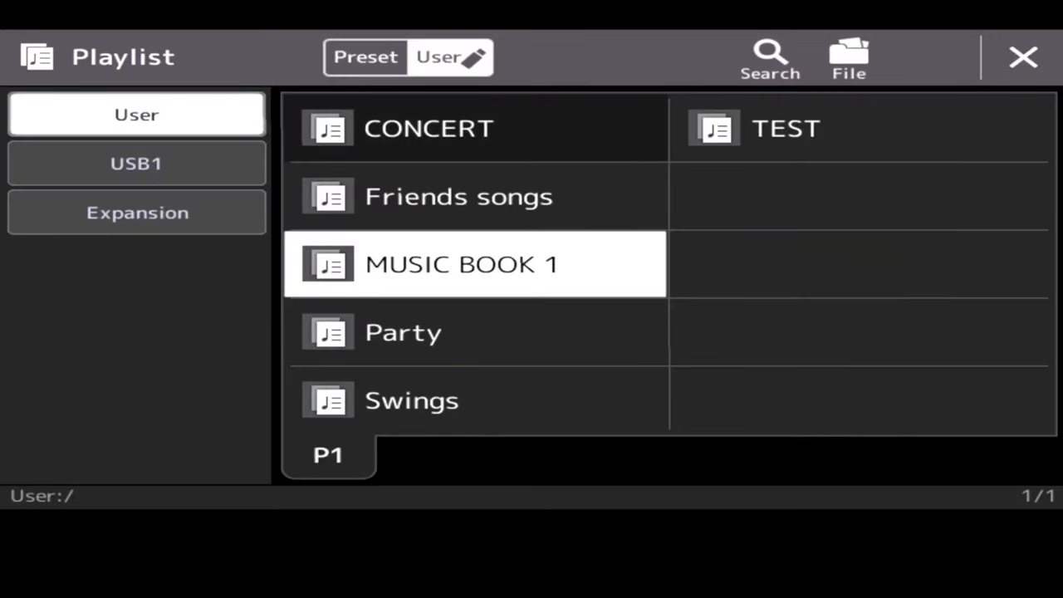
click(429, 128)
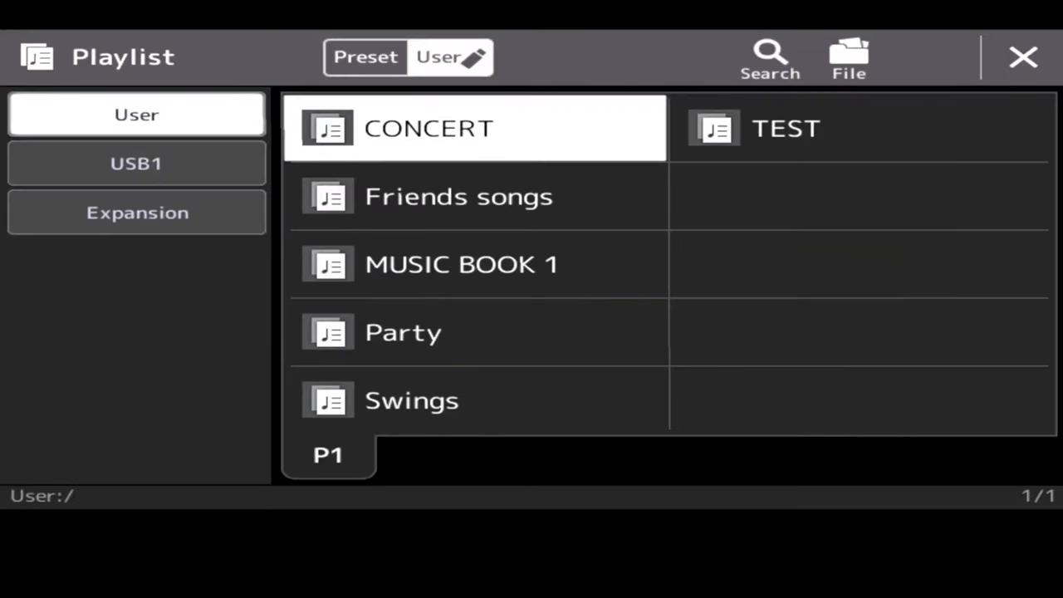
Step: Load CONCERT and its last record Nobody does it better F, which loads registration 1
double_click(429, 128)
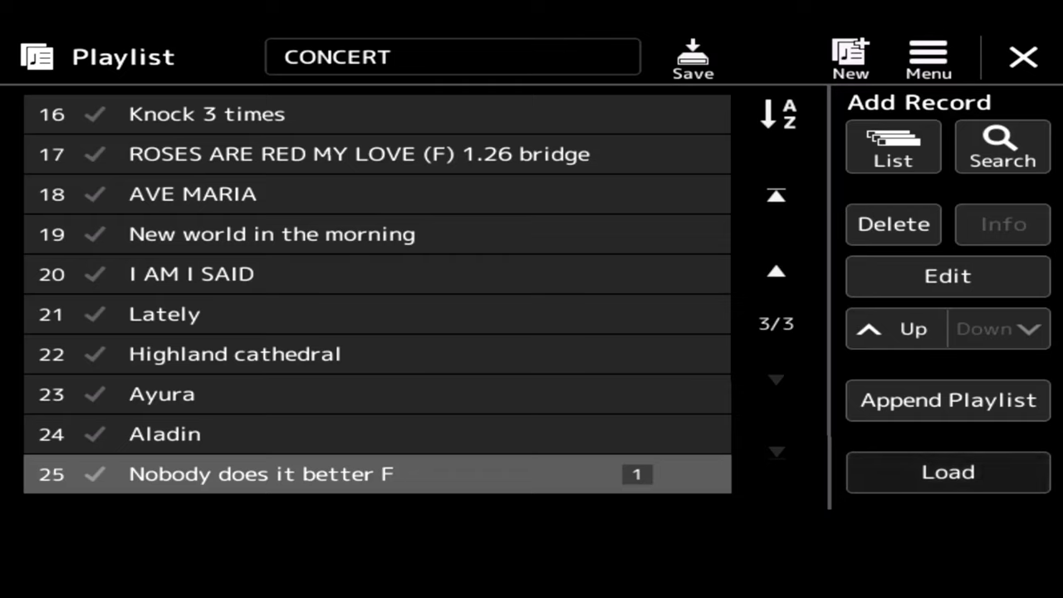
click(262, 473)
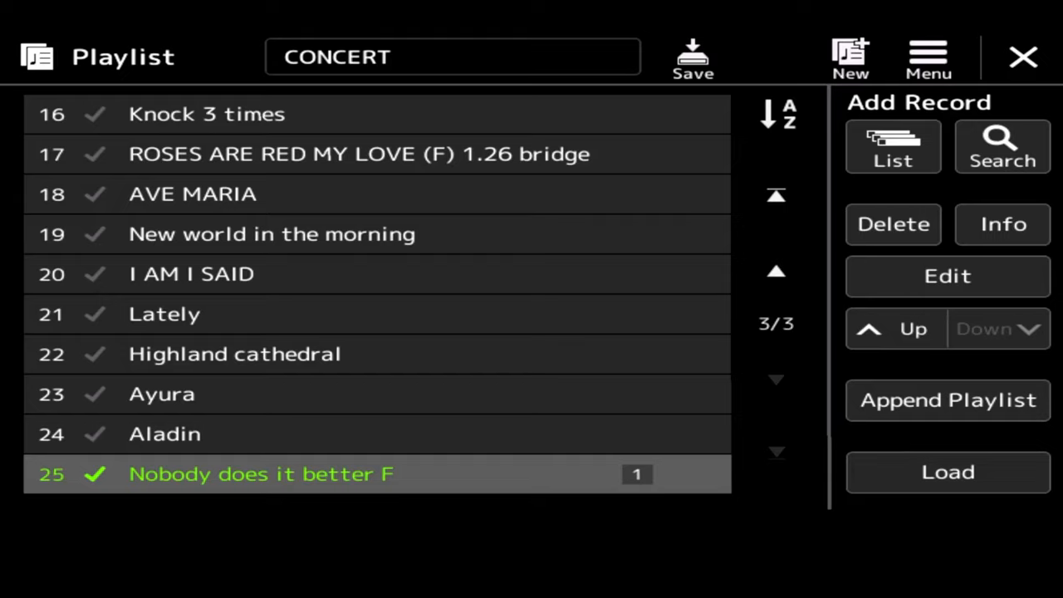
click(927, 58)
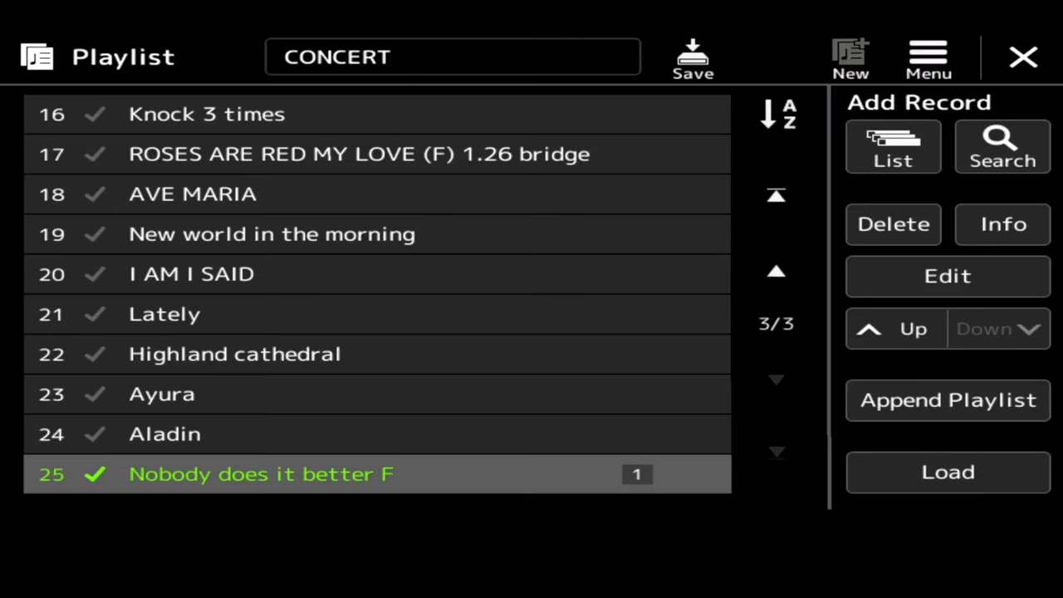
Step: Create a new playlist, add My Way from the registration banks, and bring up its save locations
click(850, 56)
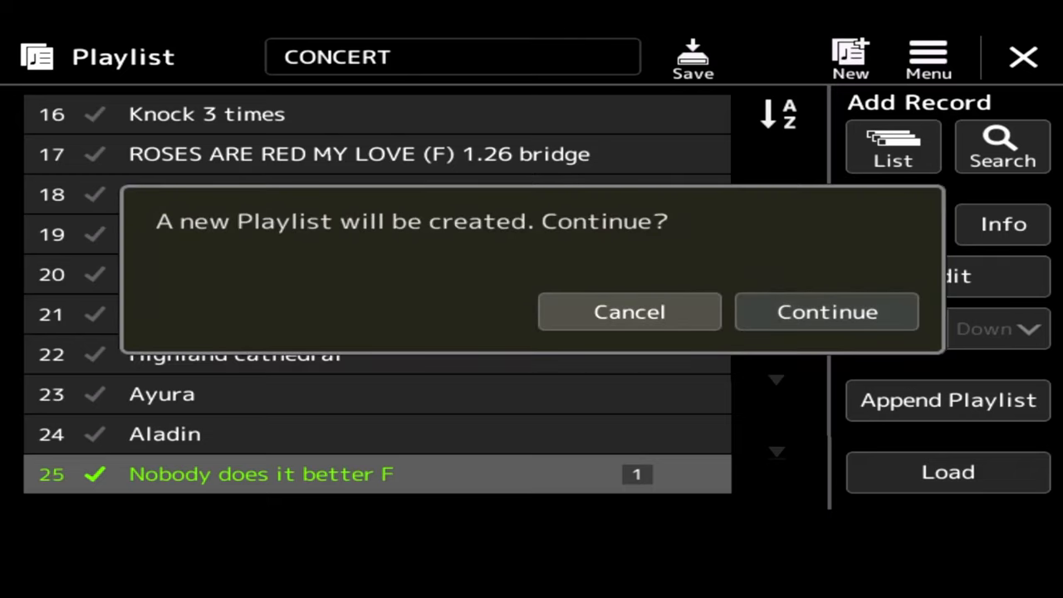
click(826, 313)
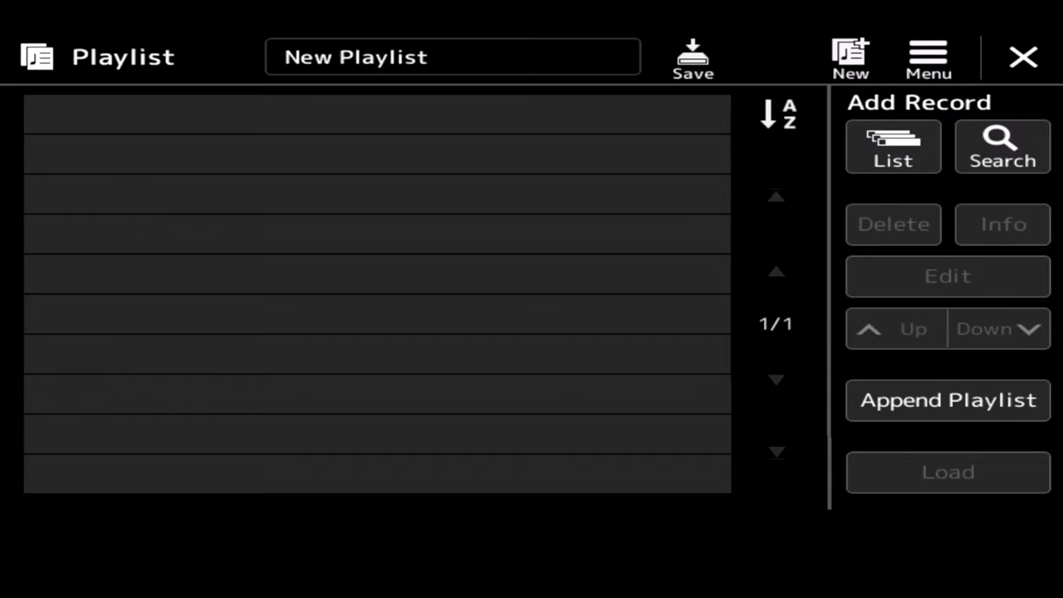
click(892, 146)
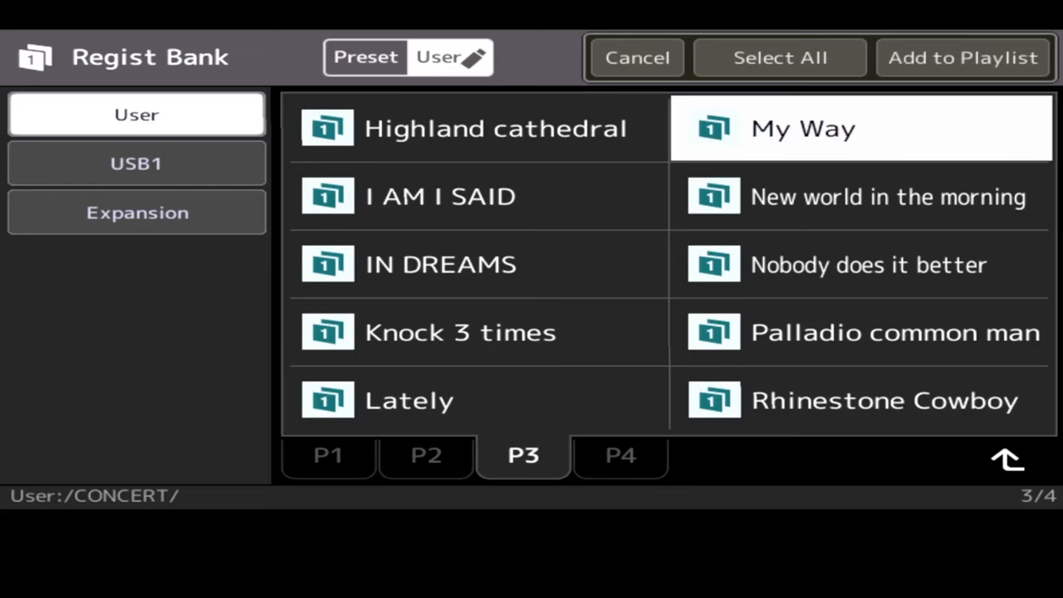
click(962, 56)
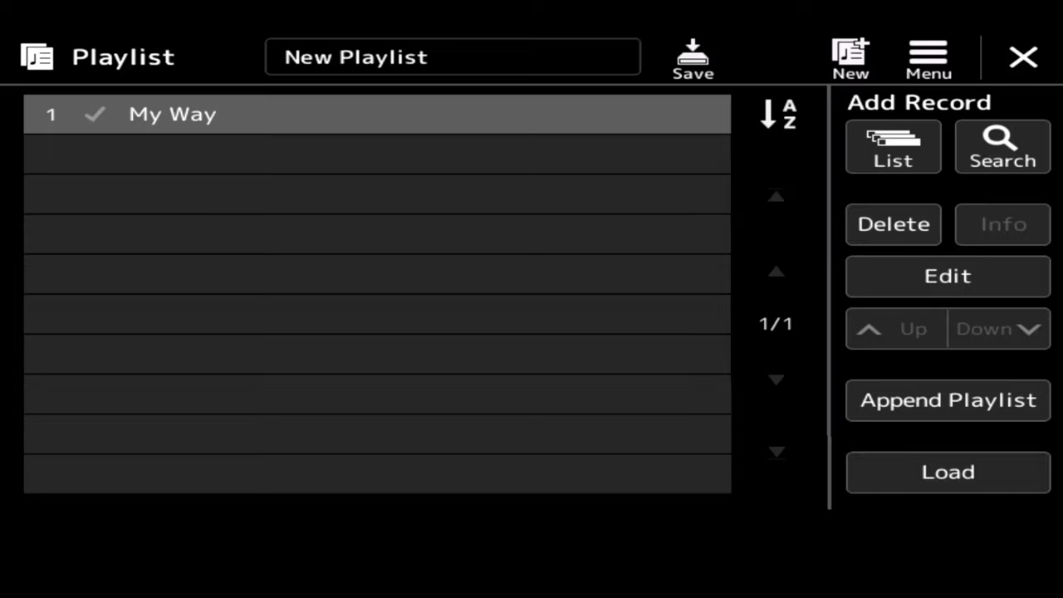
click(693, 58)
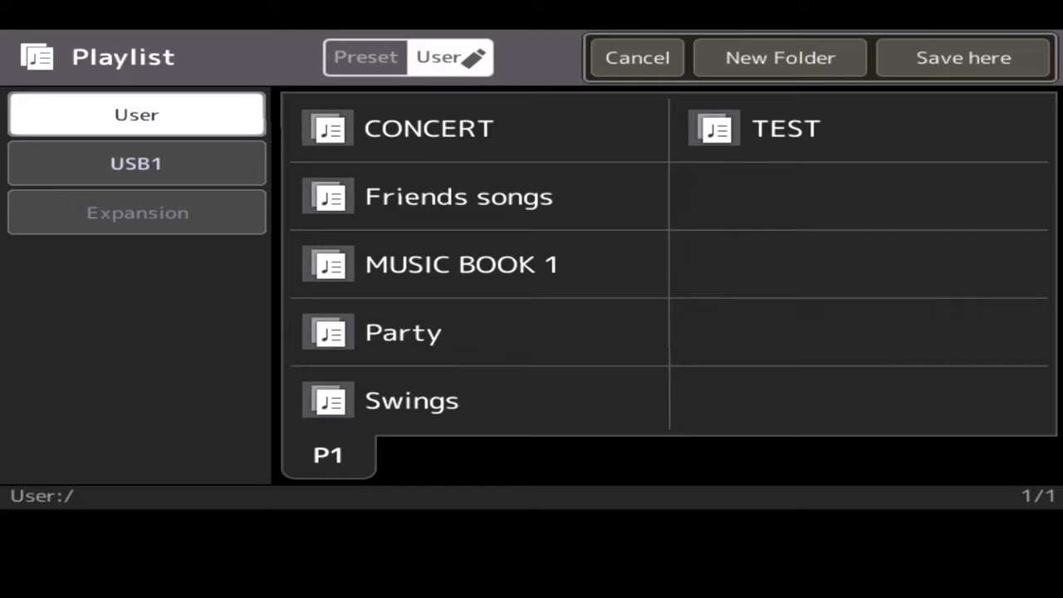
Step: Save the new playlist in the User folder under the name Sinatra
click(778, 57)
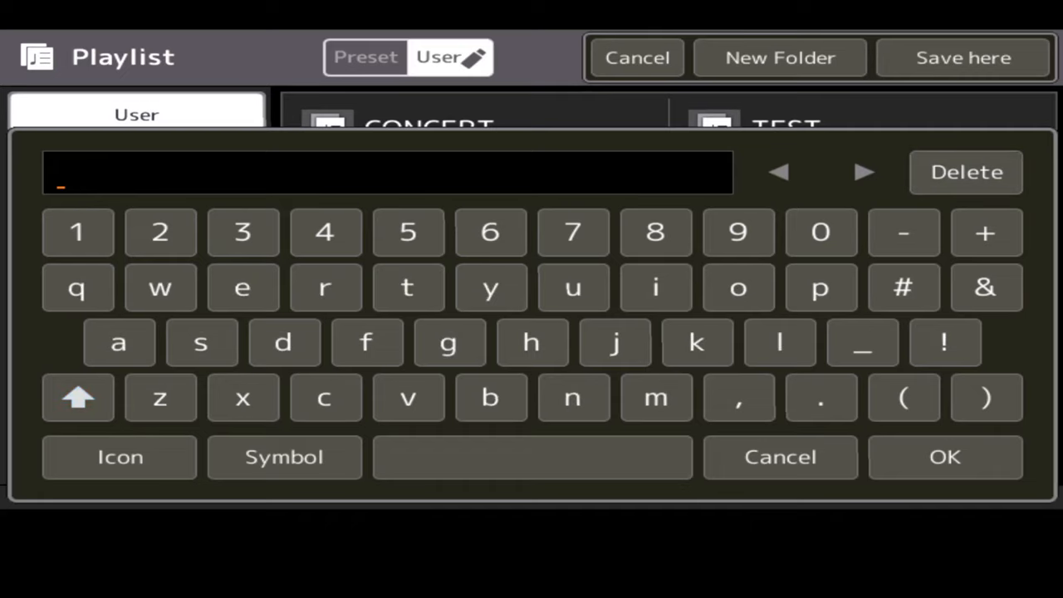
click(200, 342)
text(Sinatra)
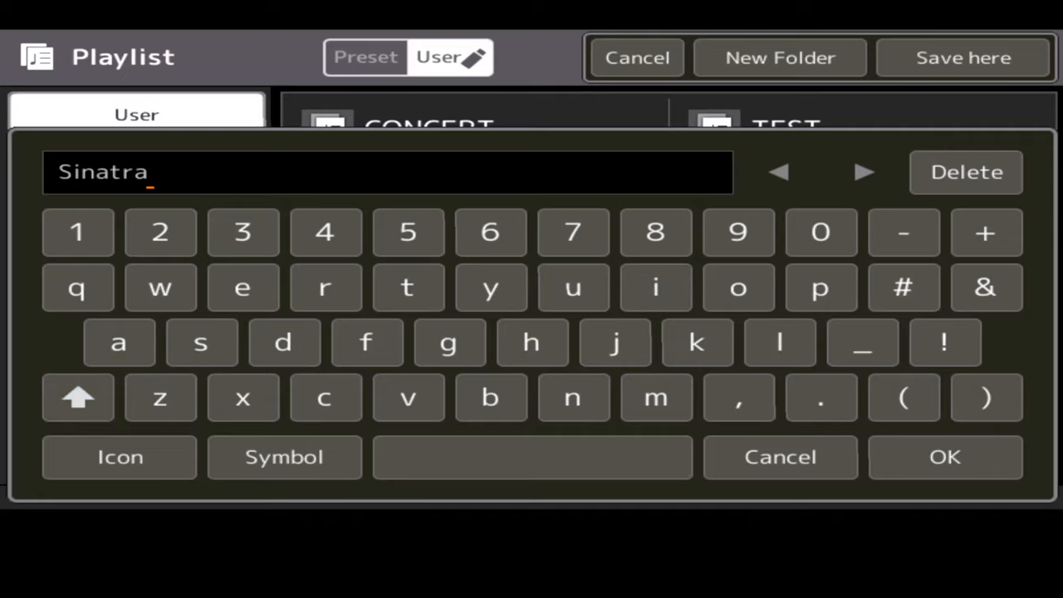
click(944, 457)
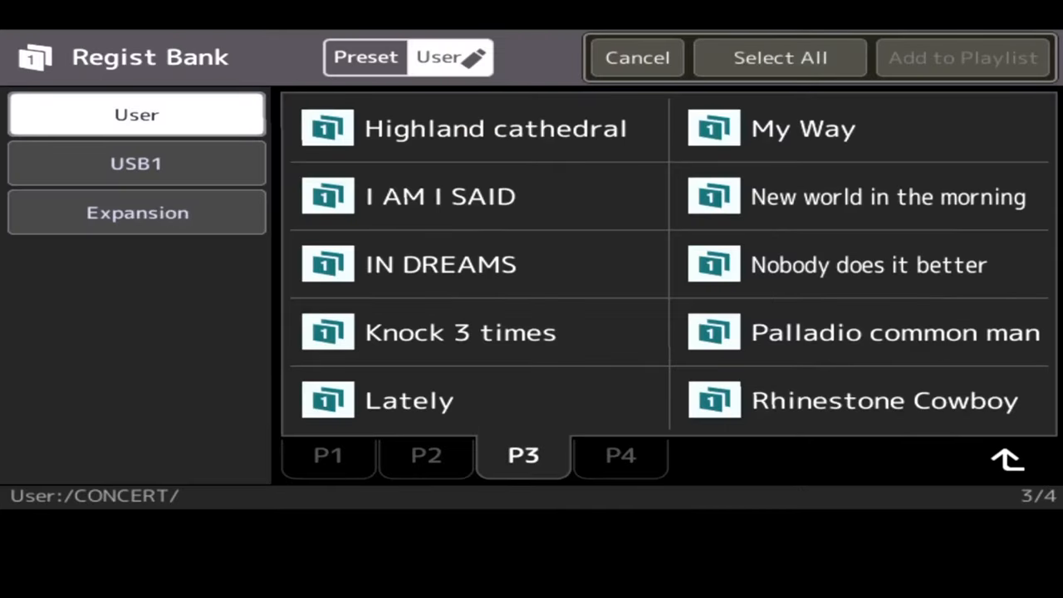
Step: Add CHINATOWN ALL OF ME from page 2 of the banks and overwrite the Sinatra file
click(620, 455)
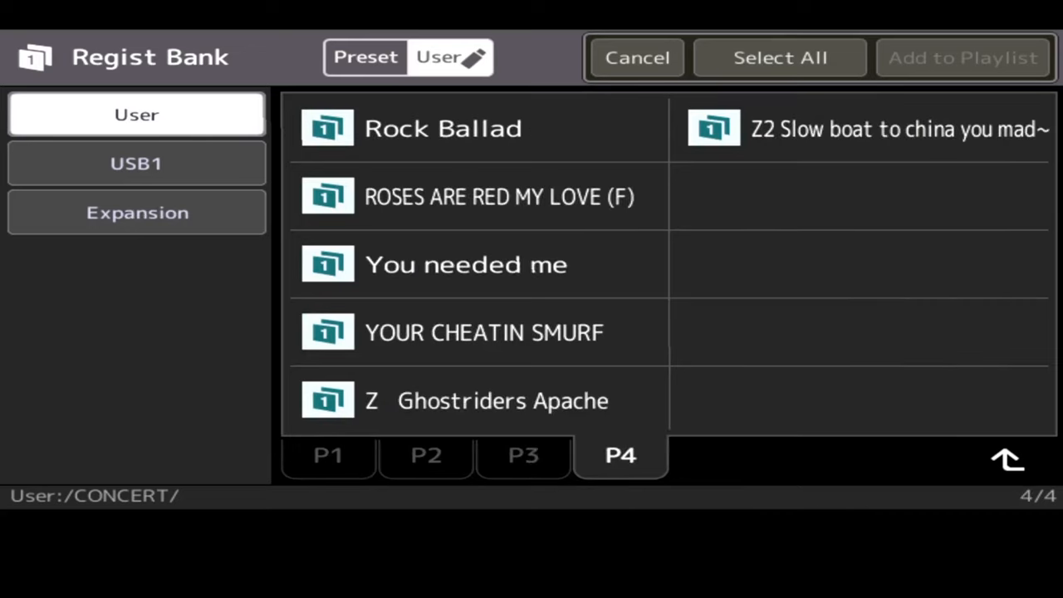
click(426, 455)
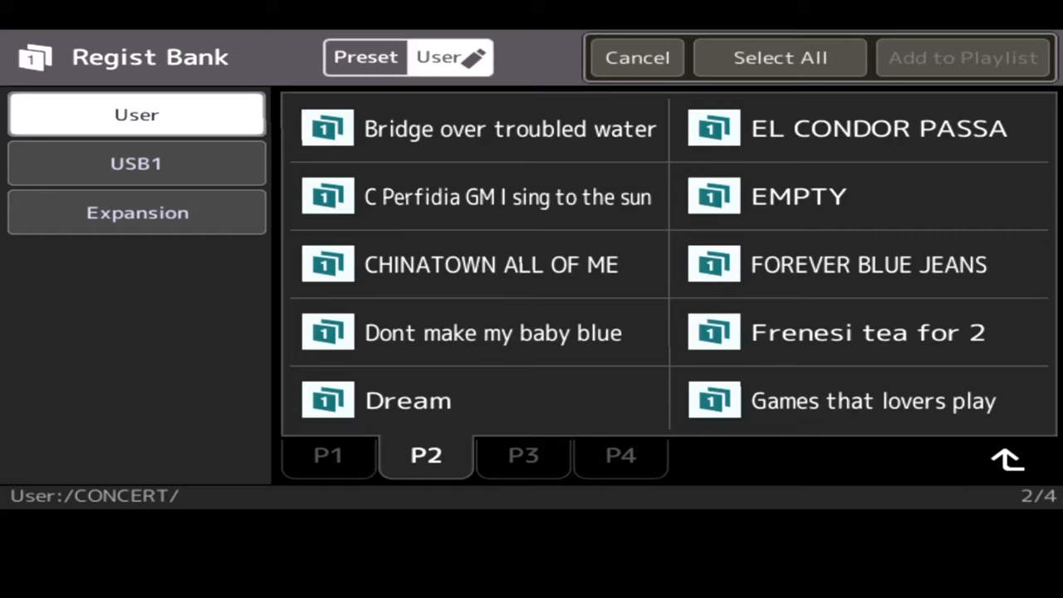
click(490, 264)
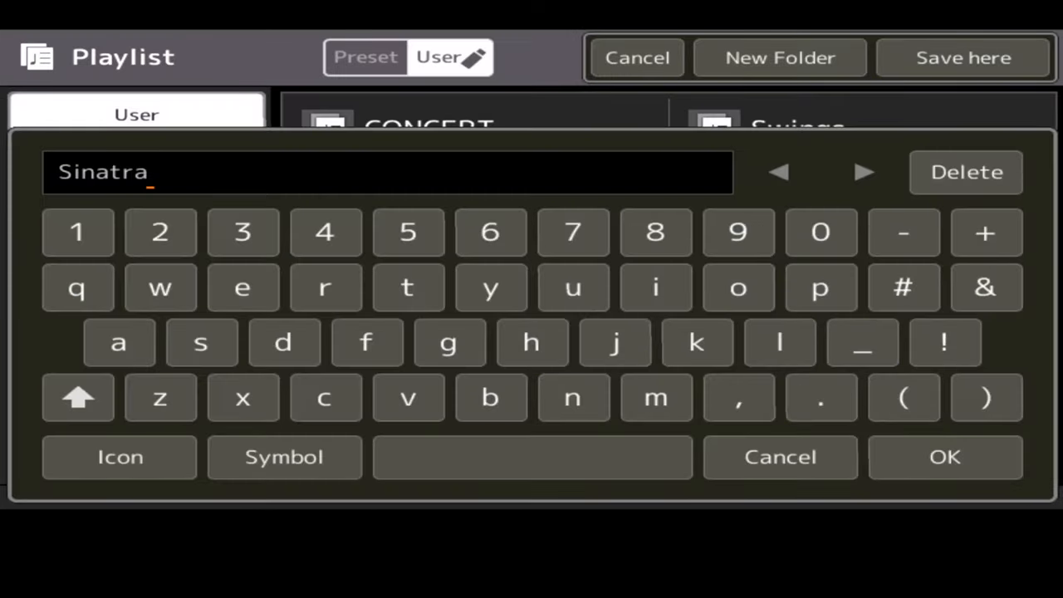
click(943, 457)
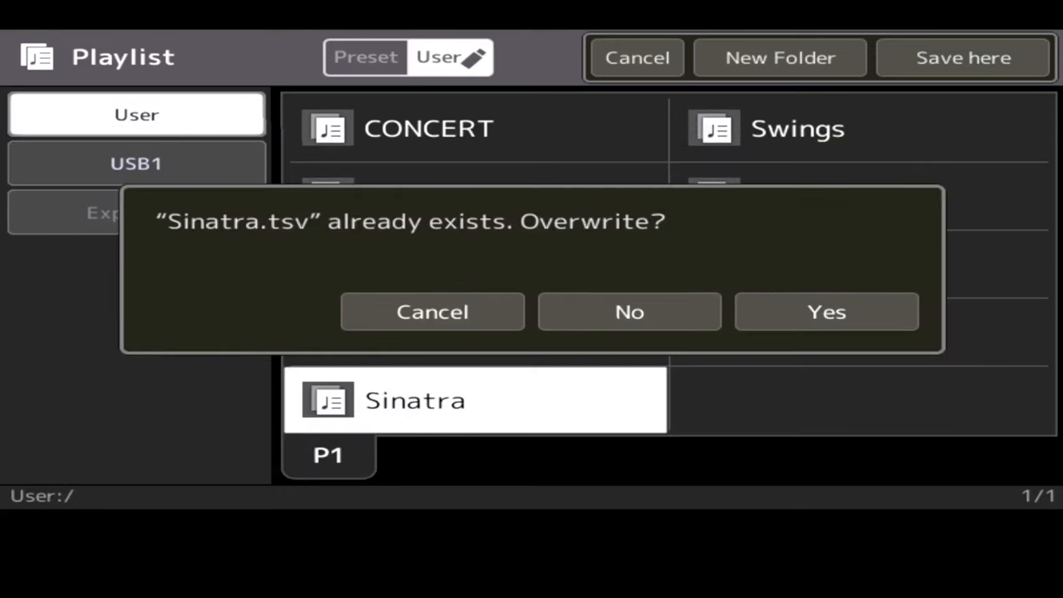
click(825, 313)
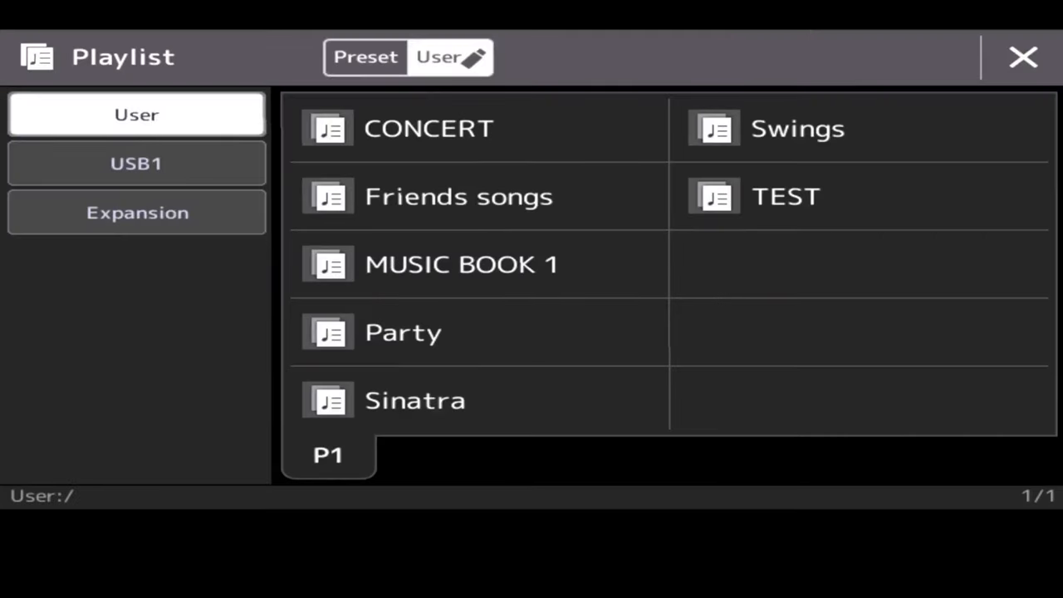
Step: Reopen Sinatra with My Way and CHINATOWN ALL OF ME and save it over its existing file
click(415, 399)
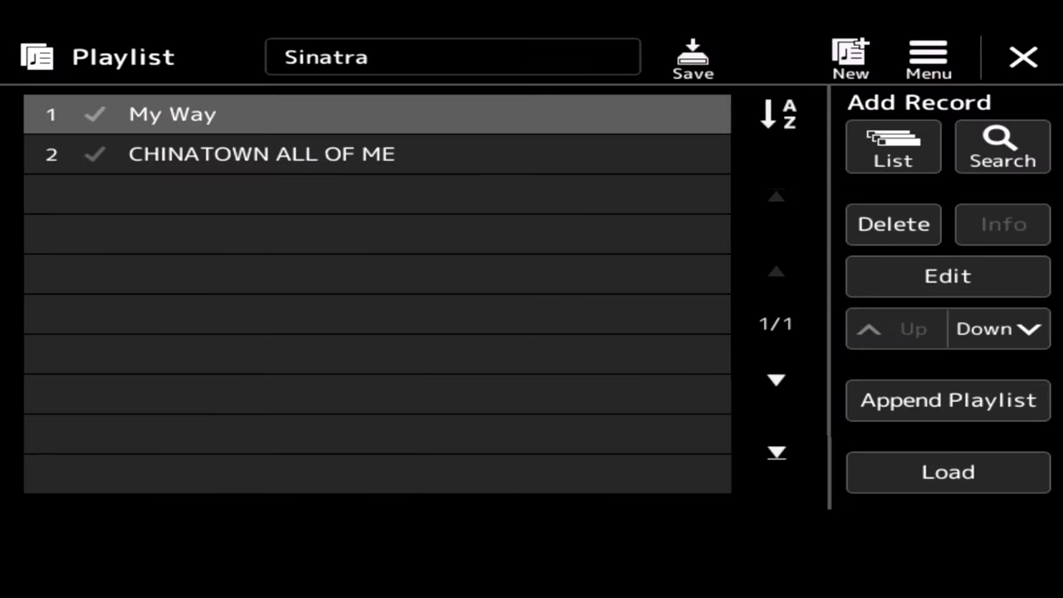
click(691, 56)
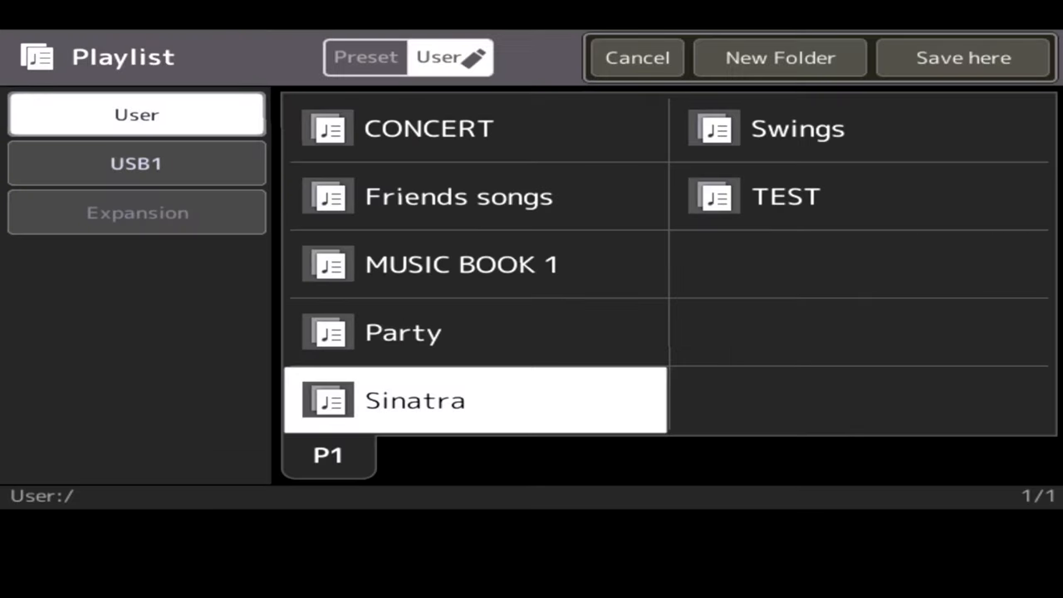
click(964, 56)
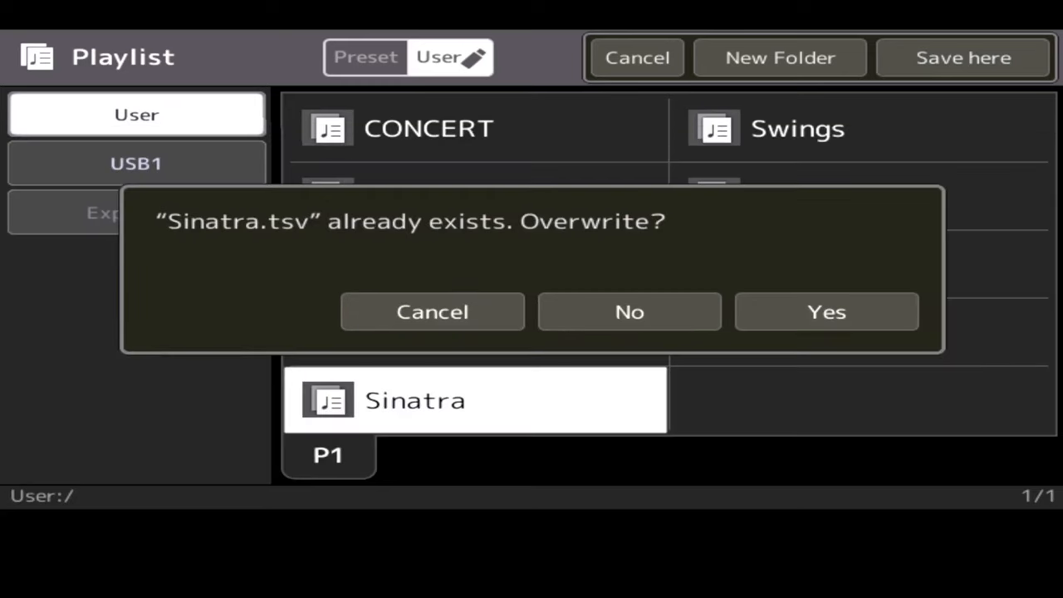
click(827, 312)
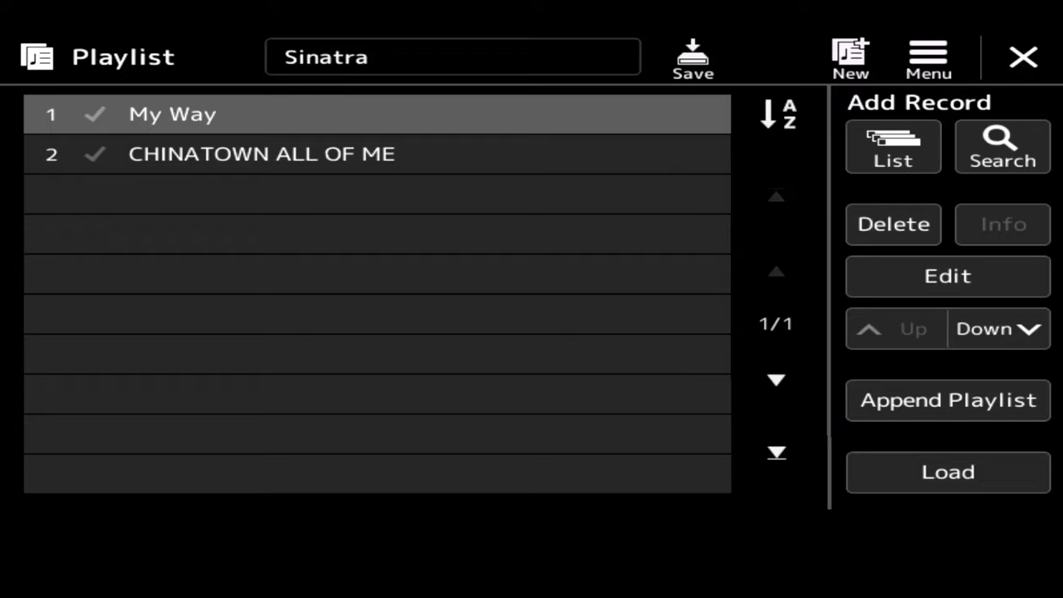
Step: Set the My Way record to load registration memory 1 and view its text
click(947, 276)
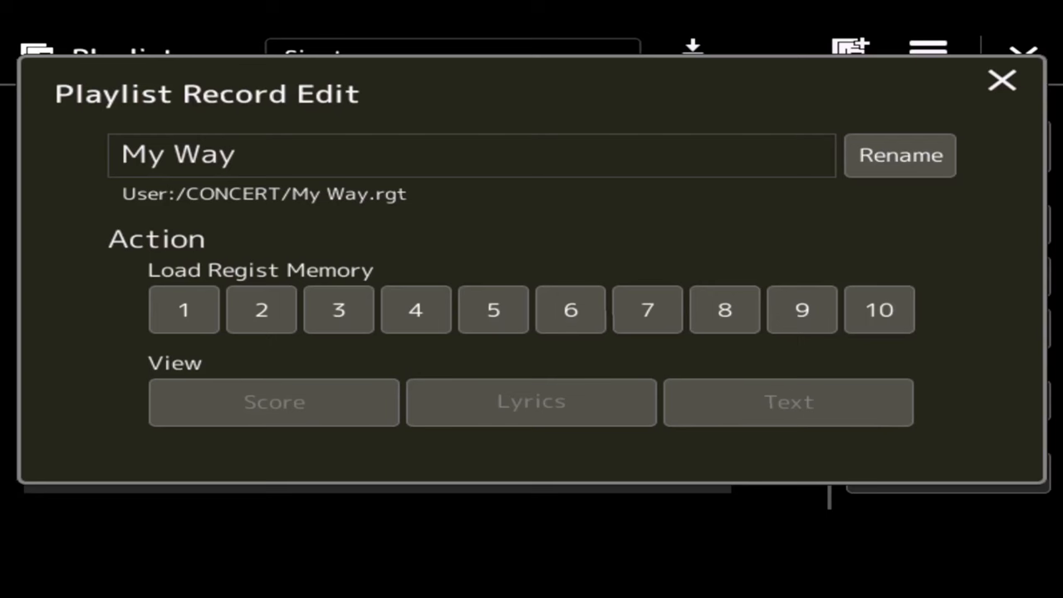
click(183, 309)
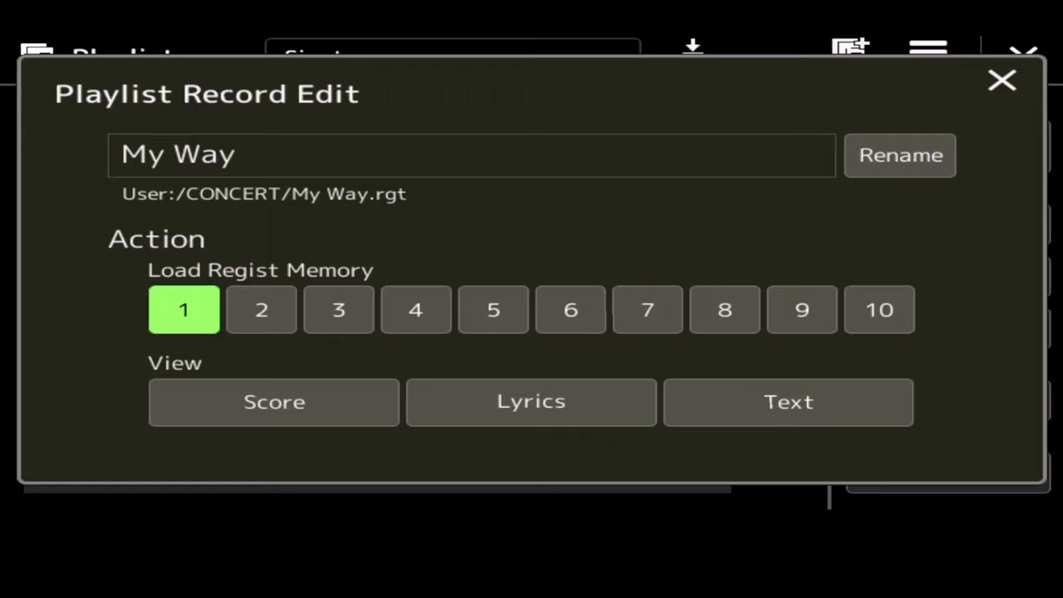
click(787, 400)
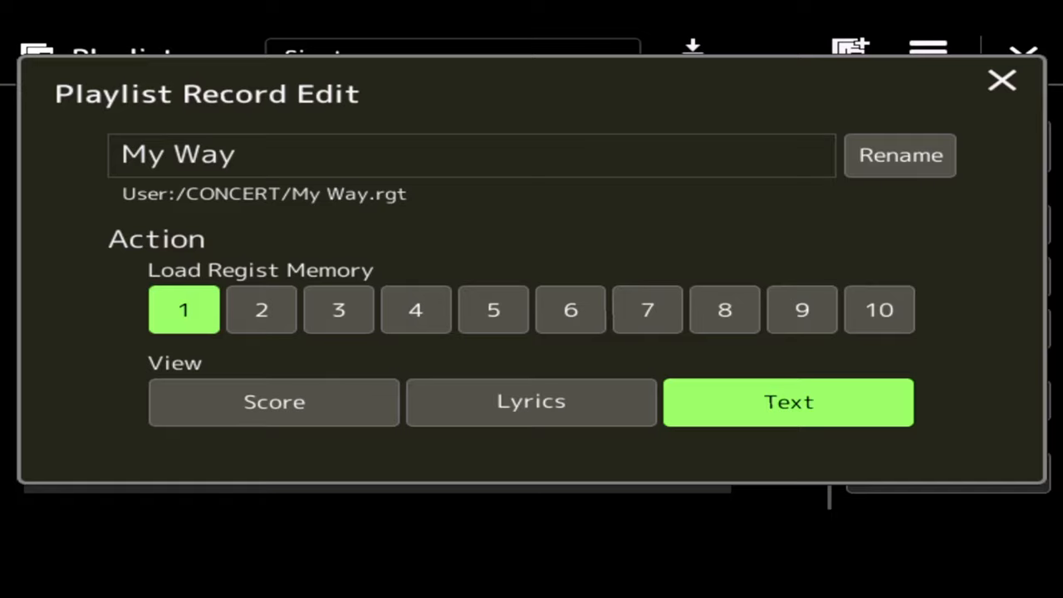
click(1001, 80)
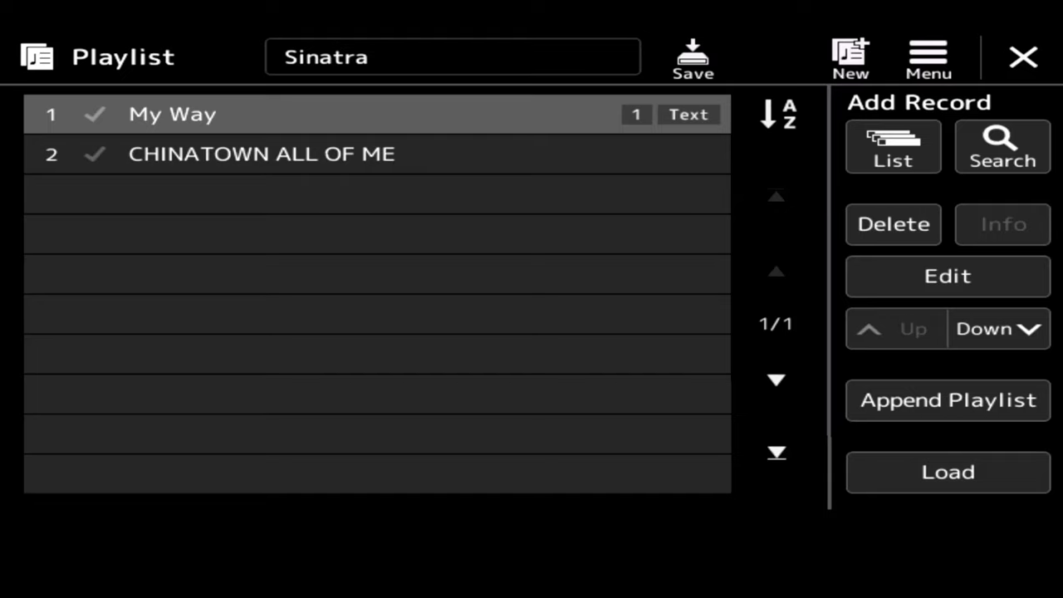
Step: Load My Way, then CHINATOWN ALL OF ME, from the Sinatra playlist
click(173, 113)
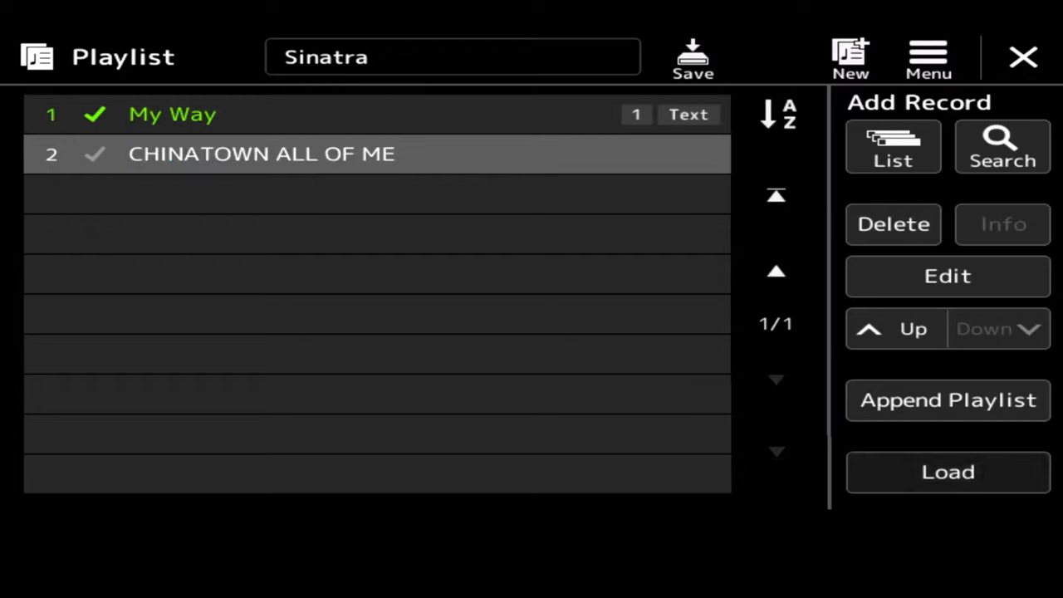
click(261, 153)
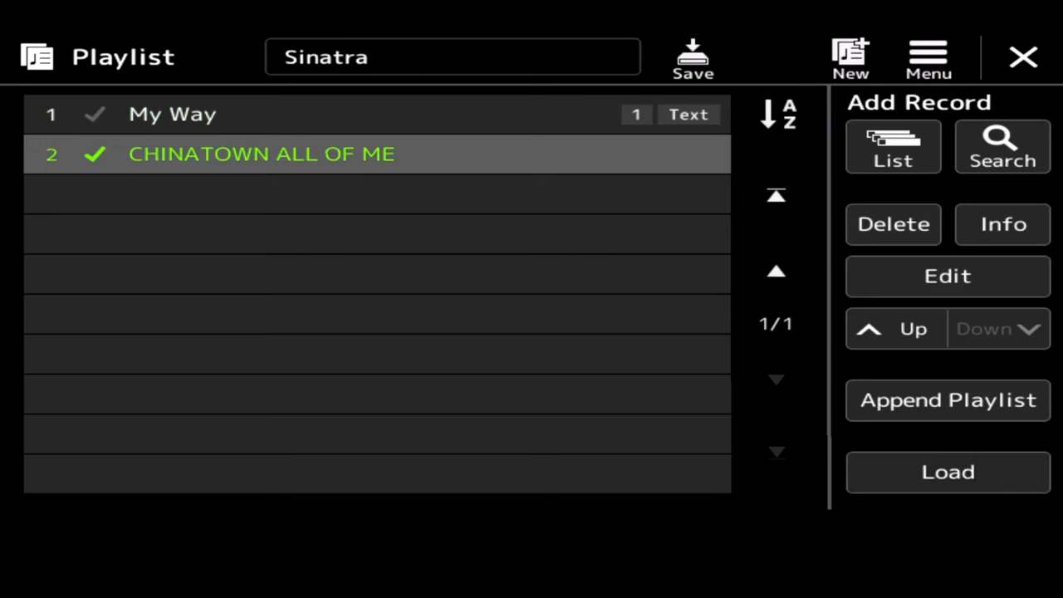